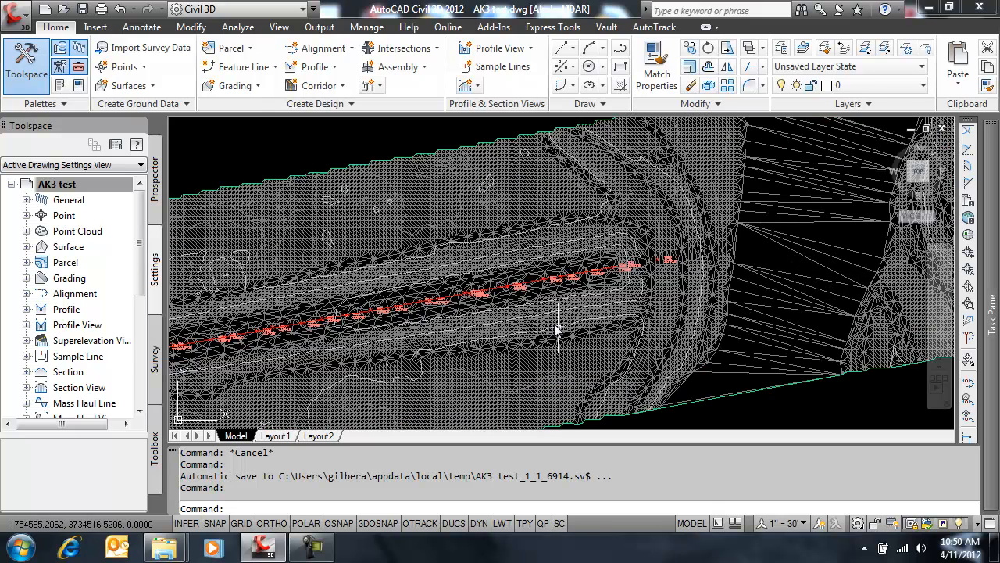
{"action": "mouse_move", "coordinate": [773, 273]}
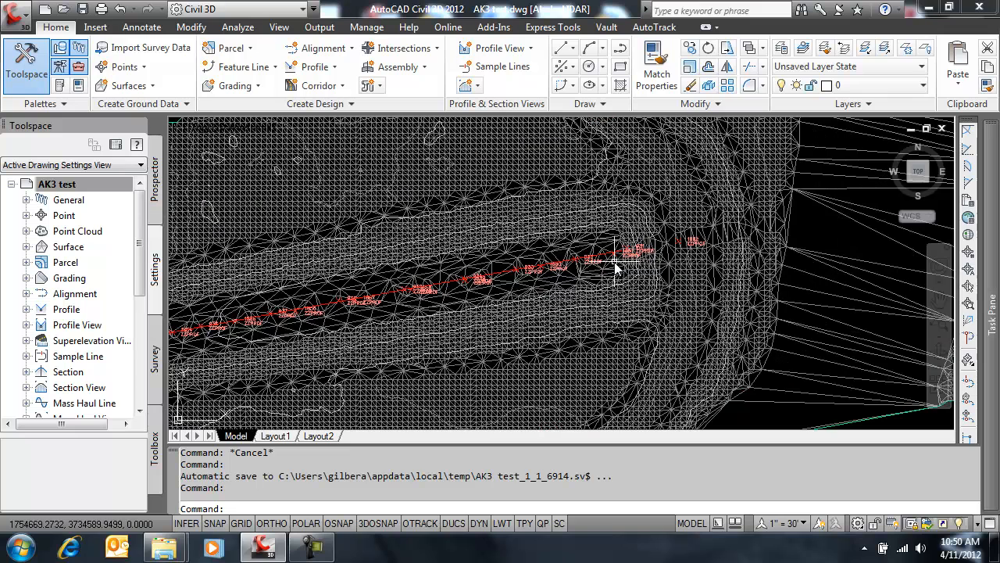
{"action": "mouse_move", "coordinate": [669, 263]}
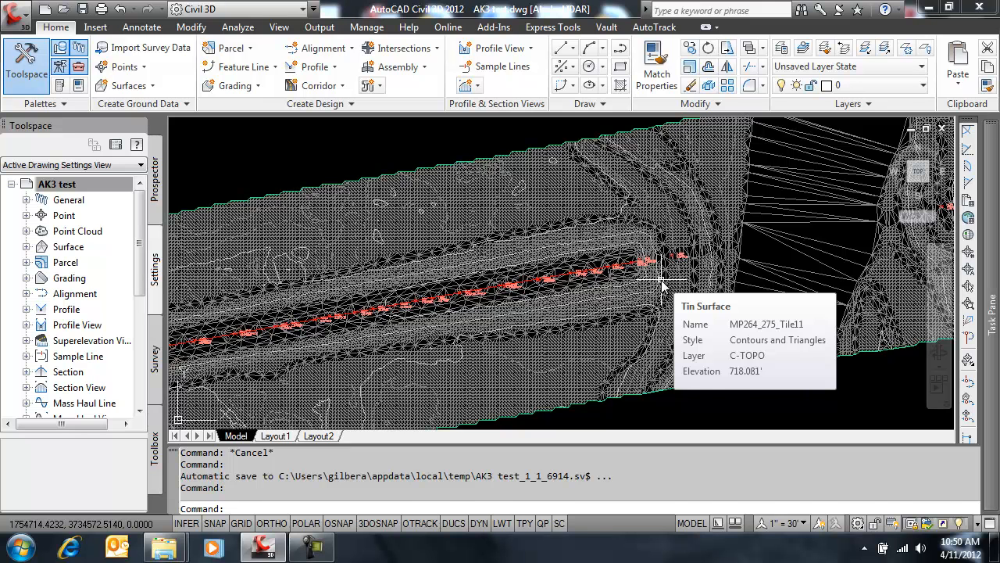
{"action": "mouse_move", "coordinate": [655, 294]}
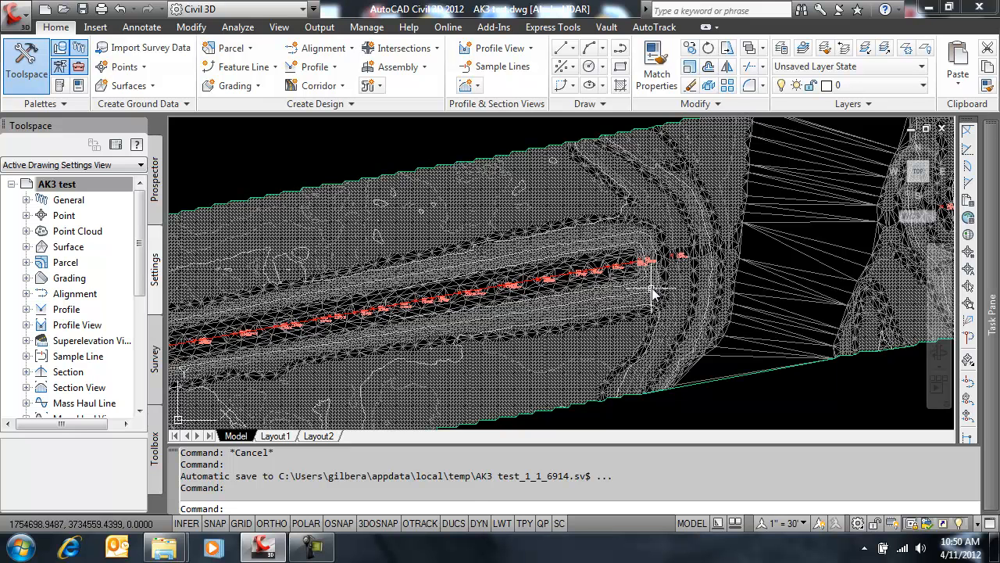
{"action": "mouse_move", "coordinate": [664, 285]}
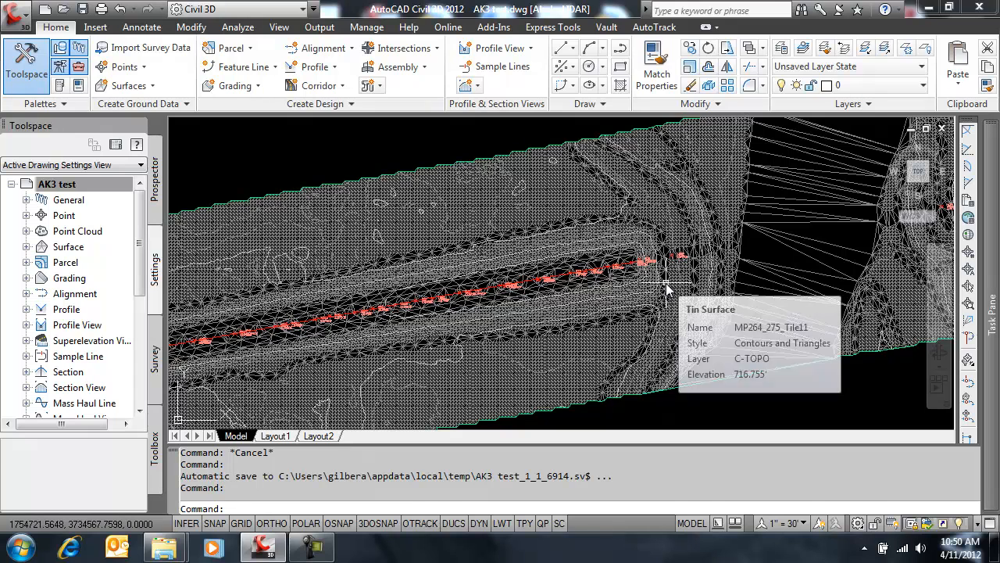
{"action": "mouse_move", "coordinate": [649, 296]}
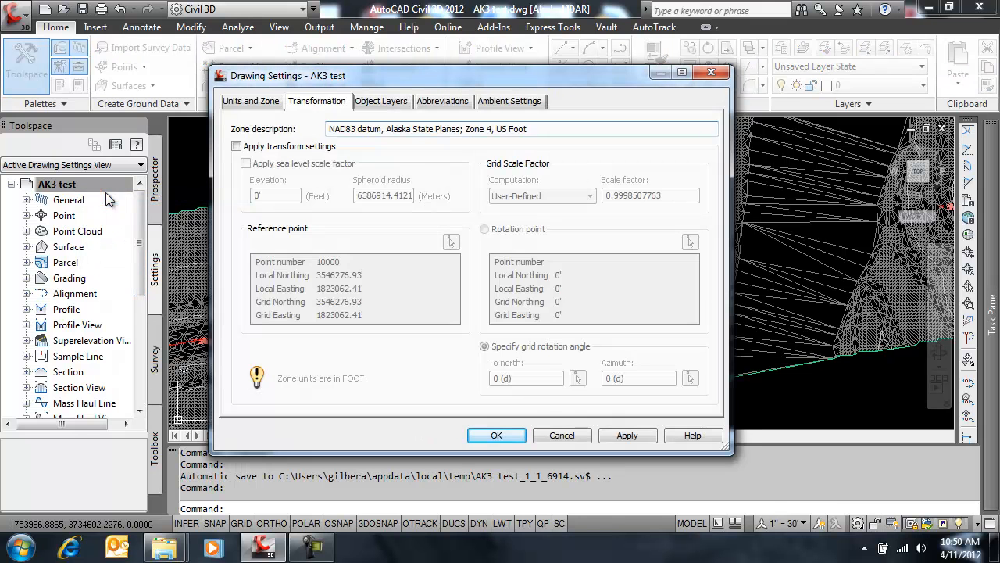
Step: Review the Units and Zone and Transformation values, leaving Apply transform unchecked, and cancel
{"action": "left_click", "coordinate": [250, 100]}
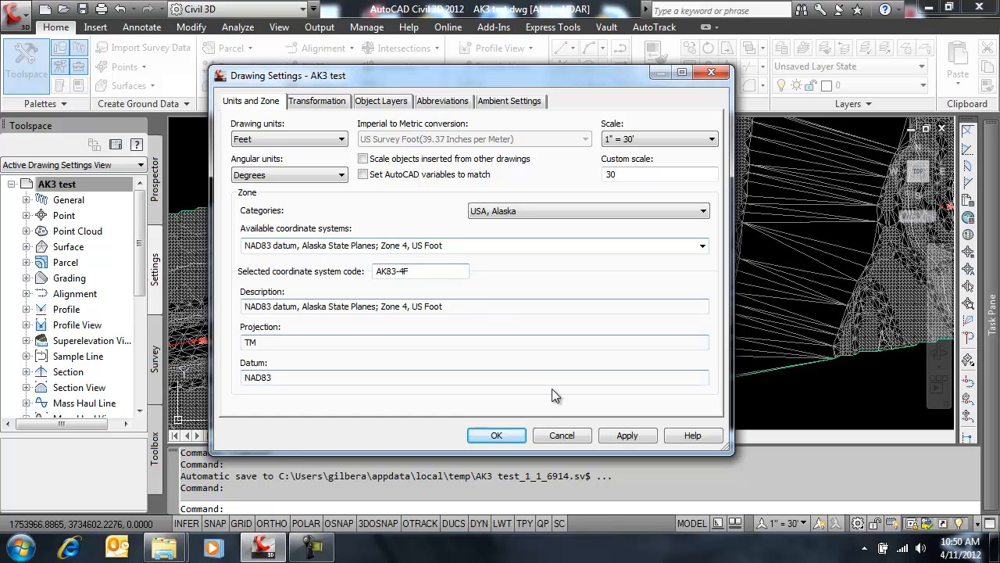
{"action": "left_click", "coordinate": [316, 100]}
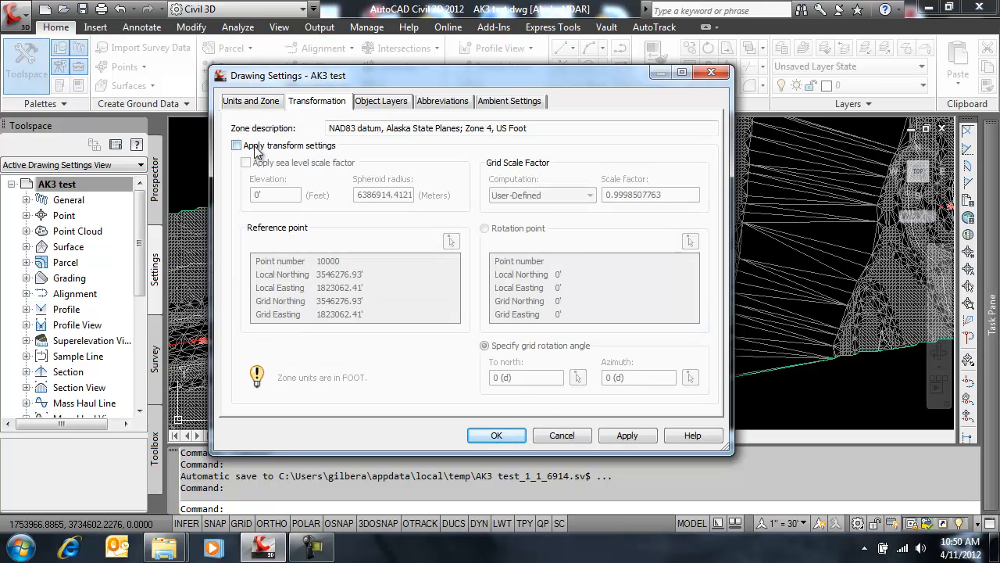
{"action": "left_click", "coordinate": [236, 145]}
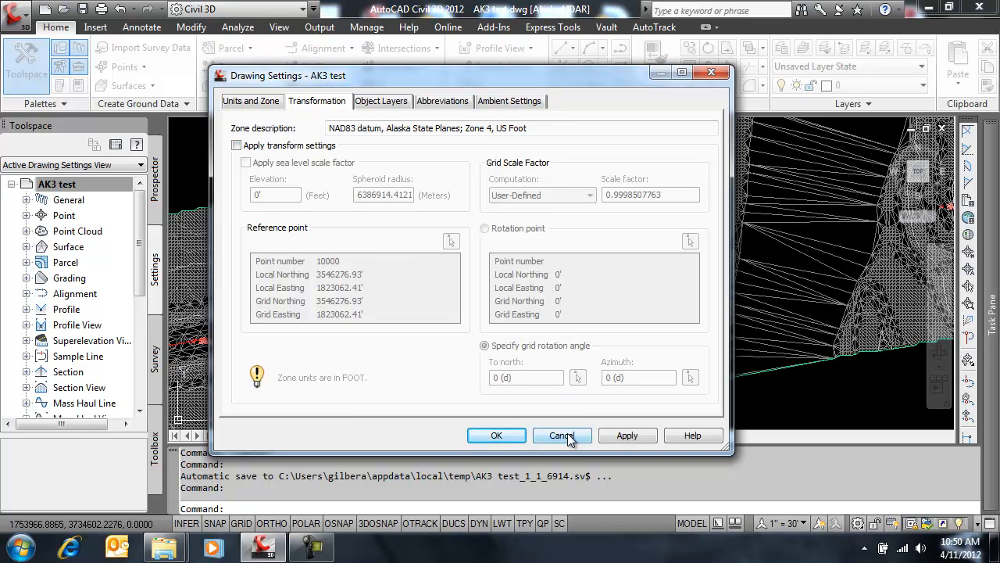
{"action": "left_click", "coordinate": [563, 435]}
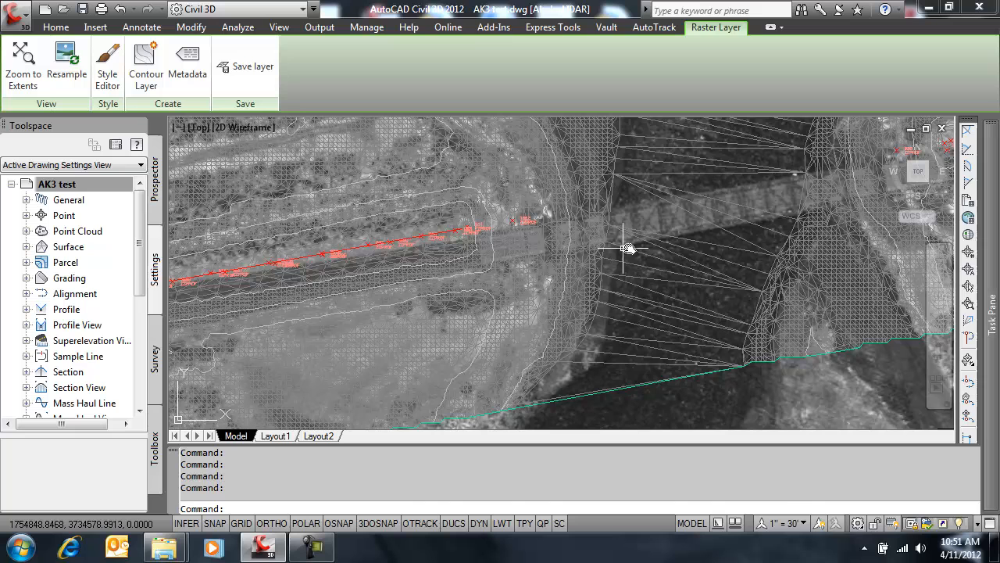
{"action": "mouse_move", "coordinate": [406, 249]}
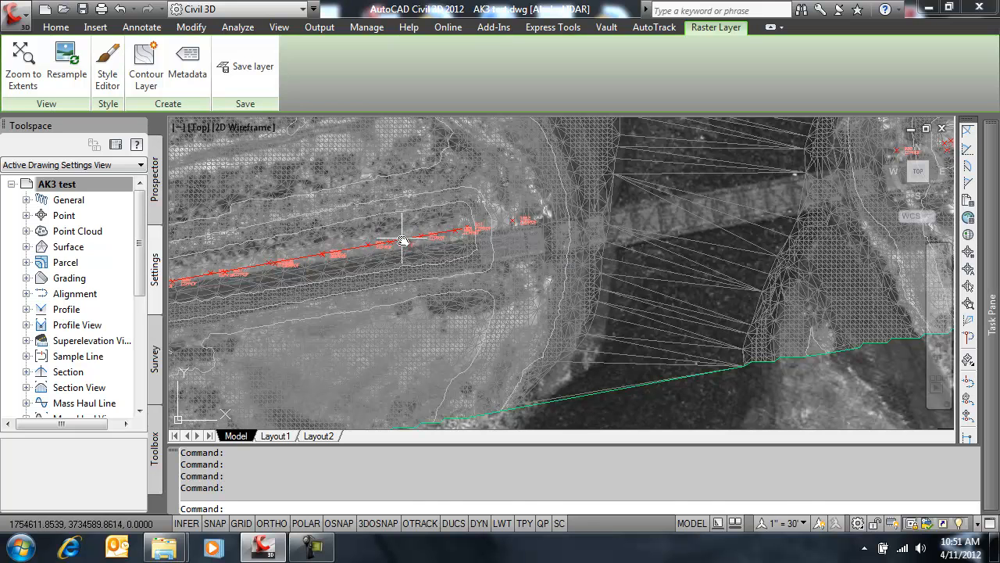
{"action": "mouse_move", "coordinate": [429, 295]}
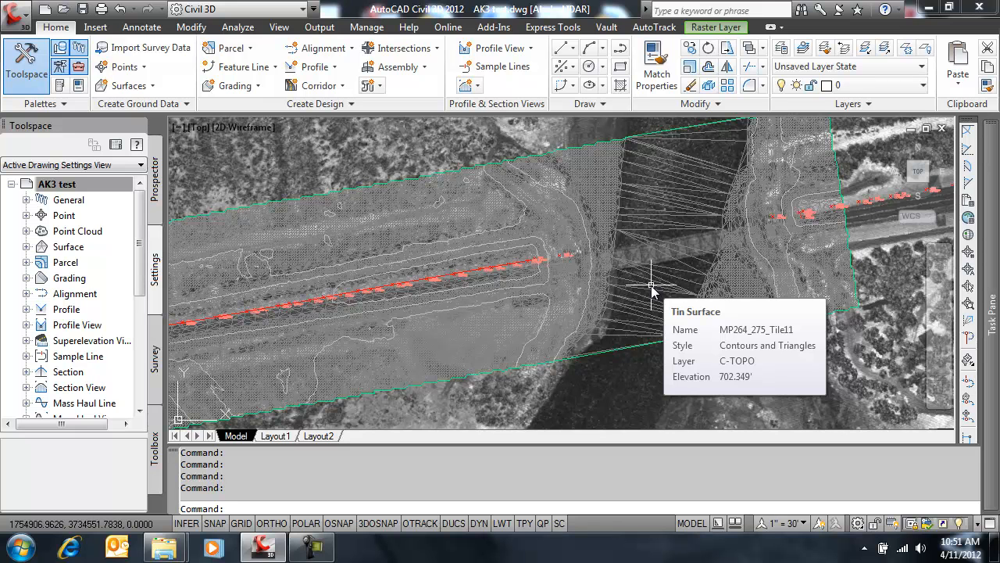
{"action": "mouse_move", "coordinate": [547, 238]}
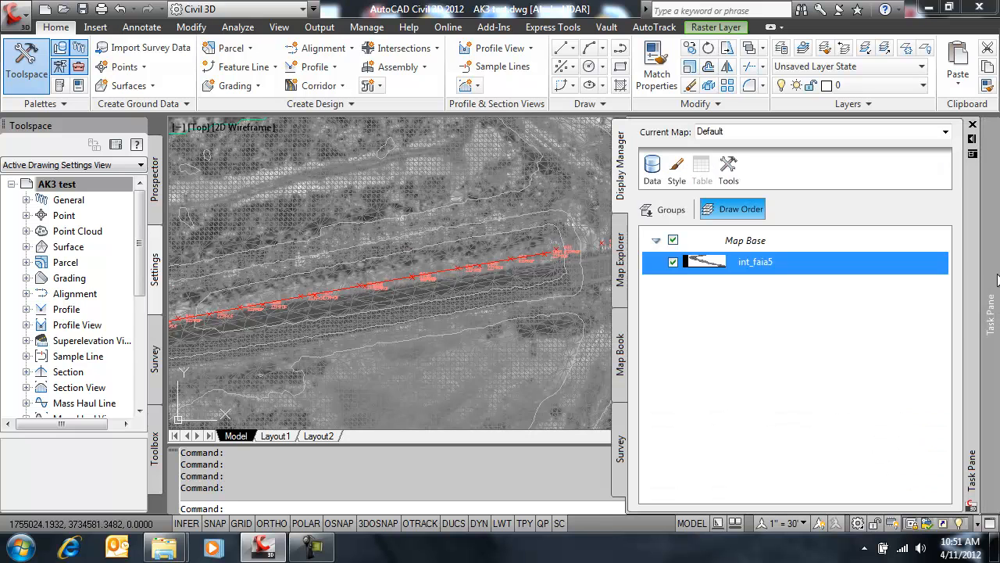
Step: Hide the aerial image layer and compare the Control points' local and Grid Northing/Easting values
{"action": "left_click", "coordinate": [673, 262]}
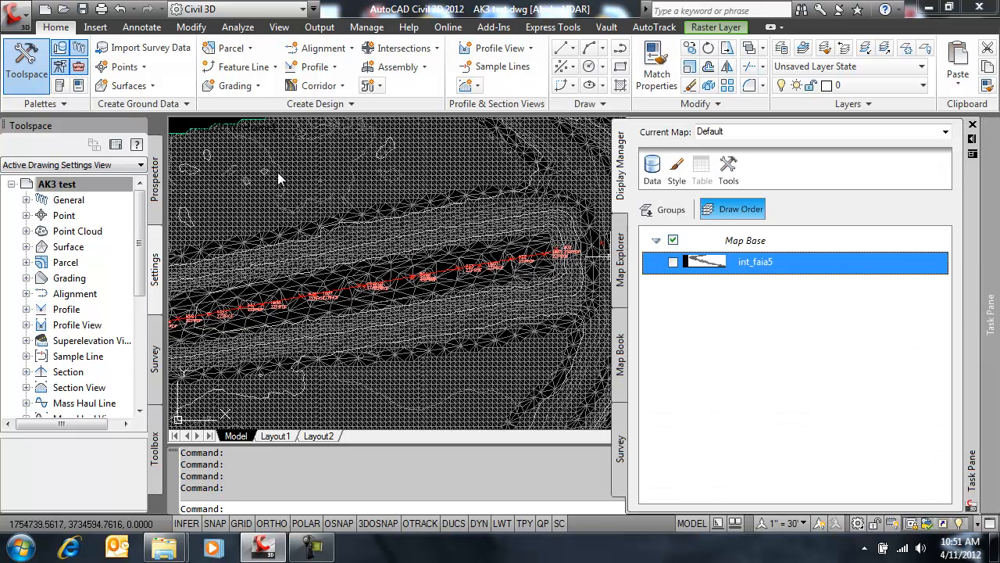
{"action": "mouse_move", "coordinate": [159, 211]}
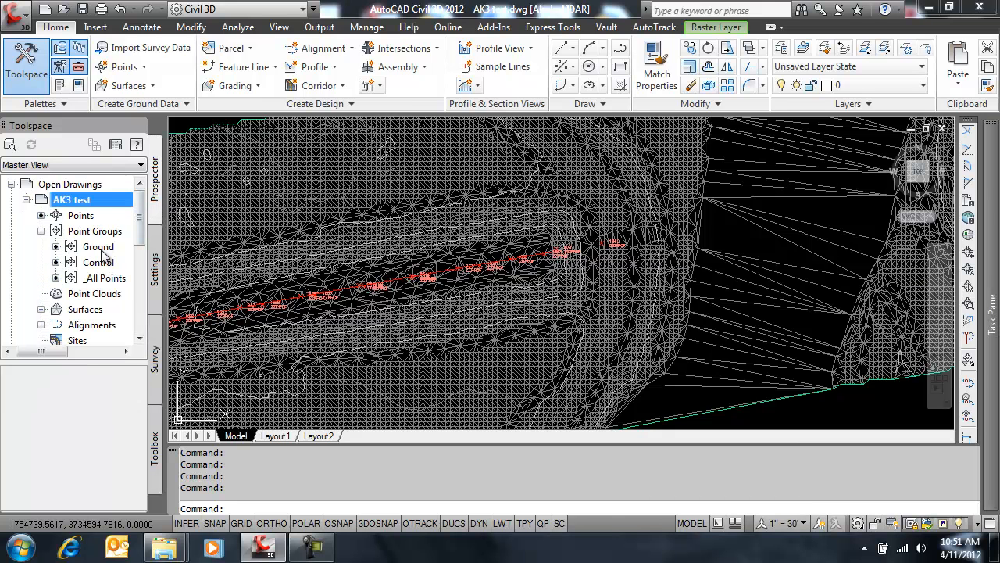
{"action": "left_click", "coordinate": [97, 247]}
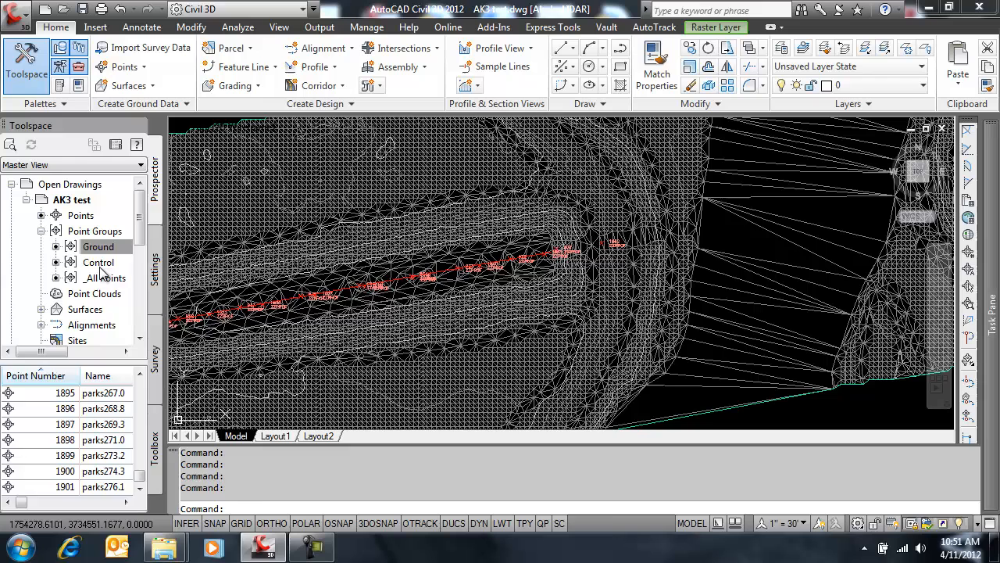
{"action": "left_click", "coordinate": [99, 262]}
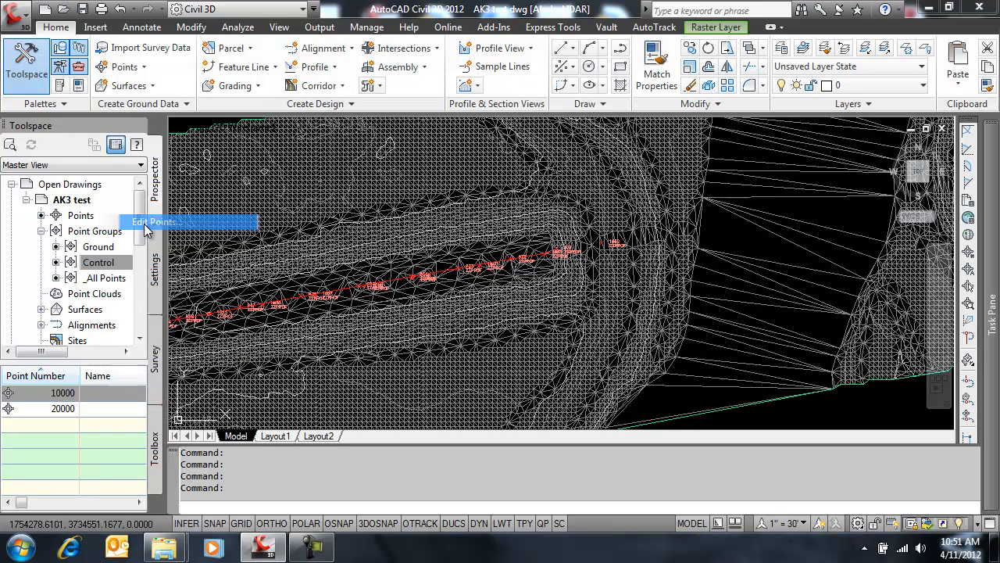
{"action": "left_click", "coordinate": [153, 222]}
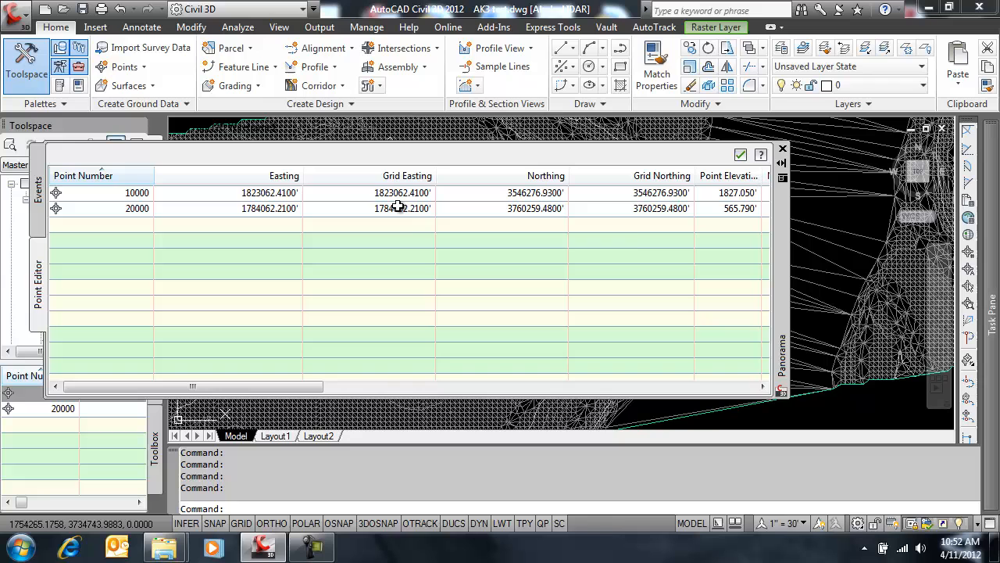
{"action": "mouse_move", "coordinate": [403, 208]}
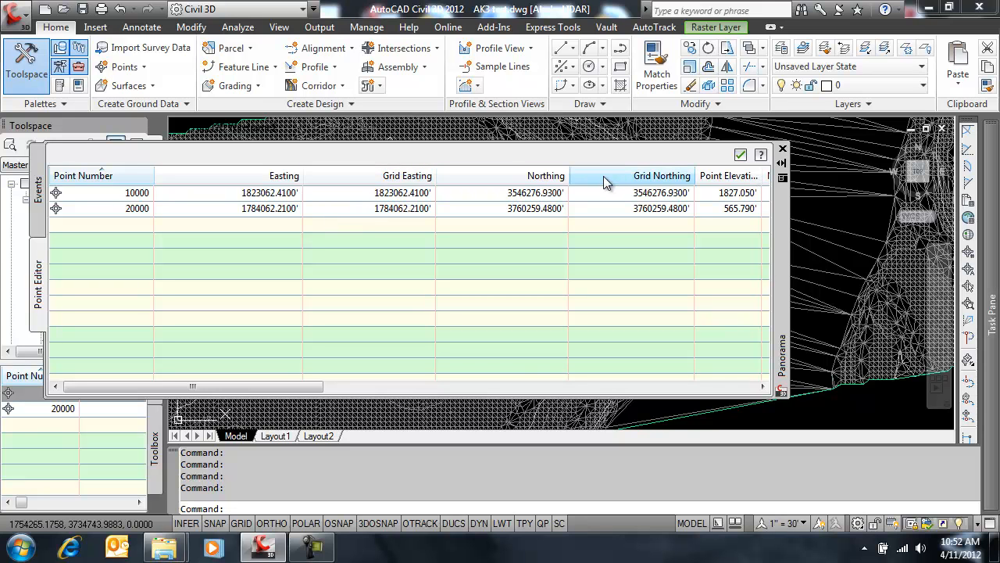
{"action": "left_click", "coordinate": [545, 175]}
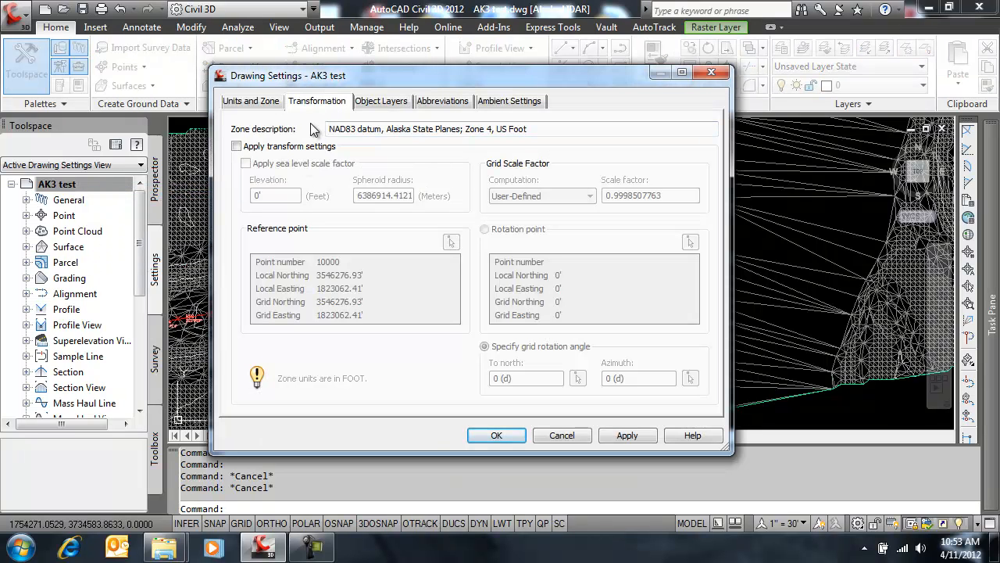
Step: Enable Apply transform settings with reference point 10000 and confirm the Drawing Settings
{"action": "left_click", "coordinate": [236, 147]}
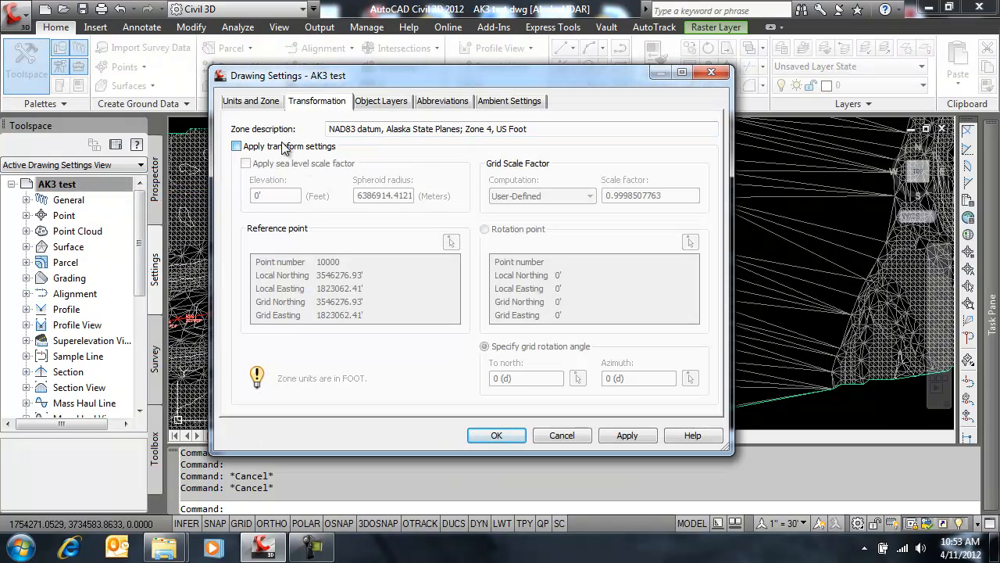
{"action": "left_click", "coordinate": [236, 147]}
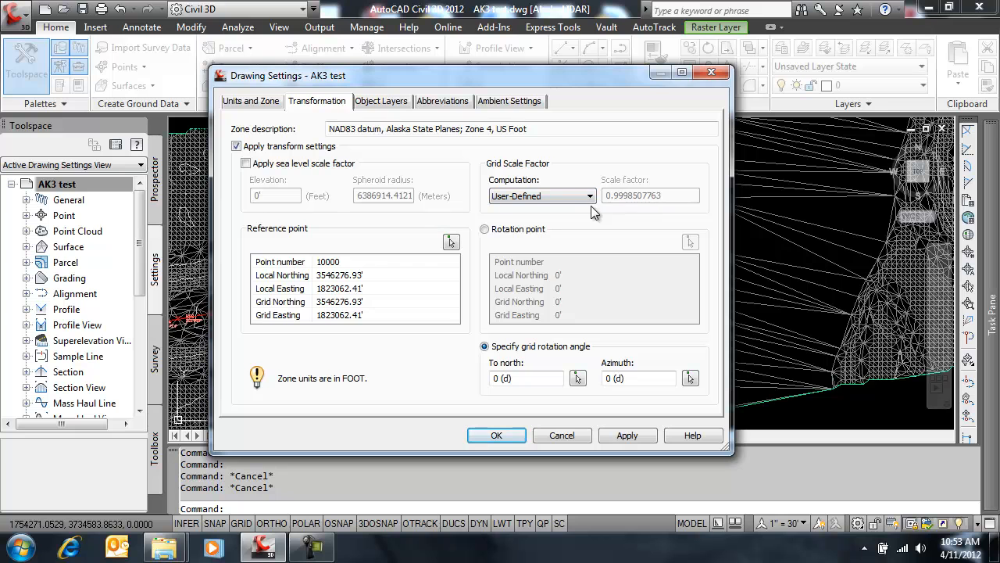
{"action": "mouse_move", "coordinate": [647, 207]}
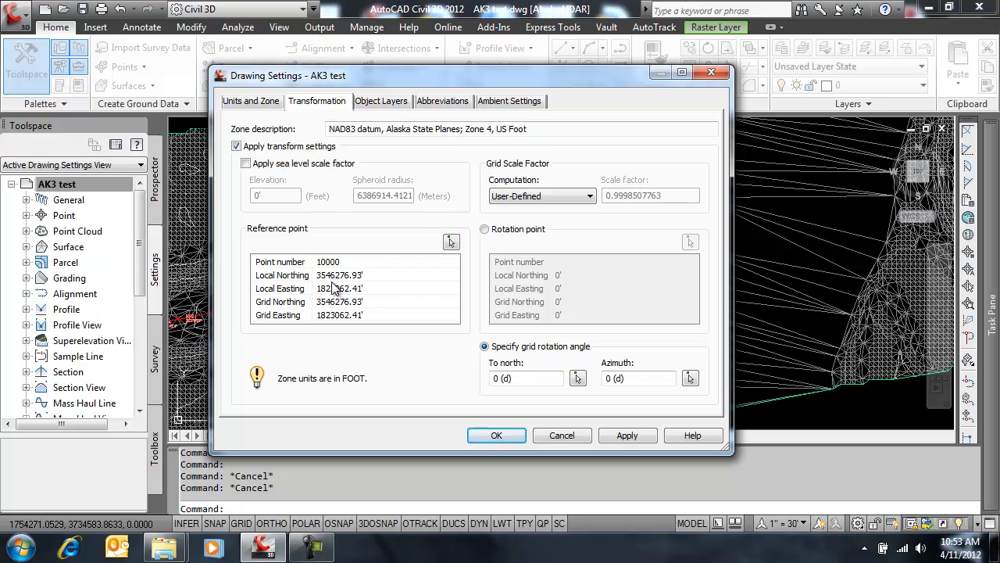
{"action": "mouse_move", "coordinate": [341, 316]}
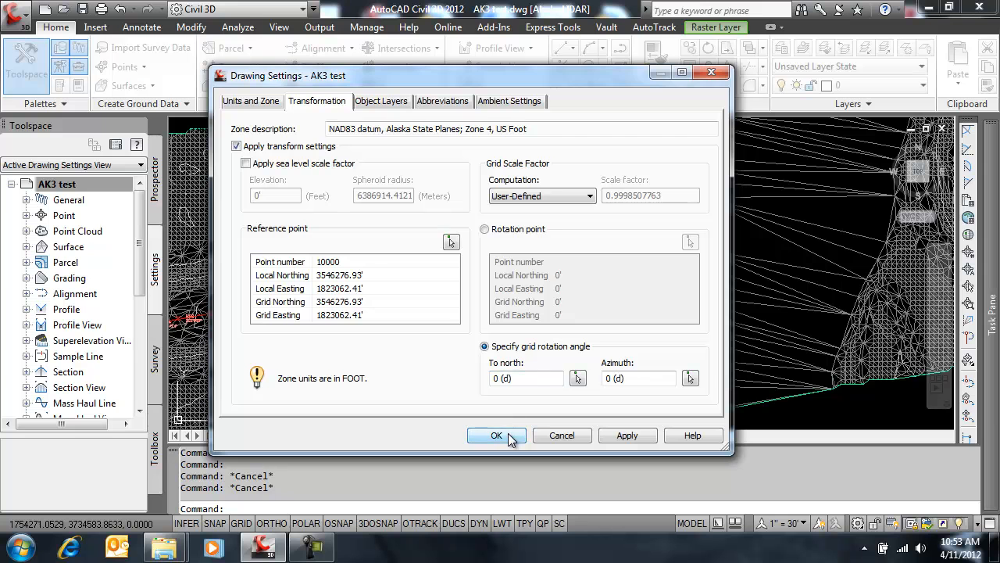
{"action": "left_click", "coordinate": [497, 434]}
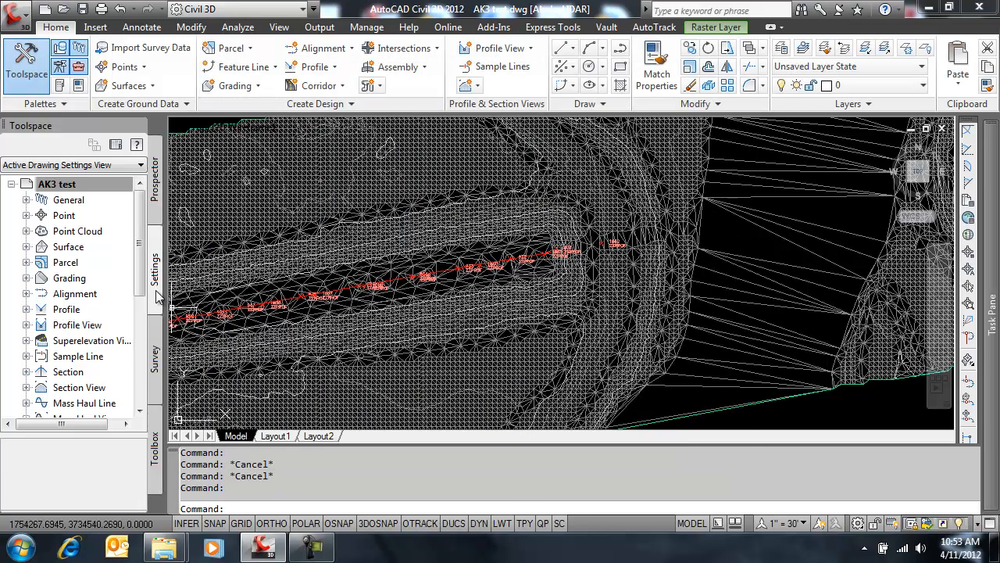
Step: Inspect the grid Easting/Northing of control points 20000 and 10000, then close the listing
{"action": "right_click", "coordinate": [91, 262]}
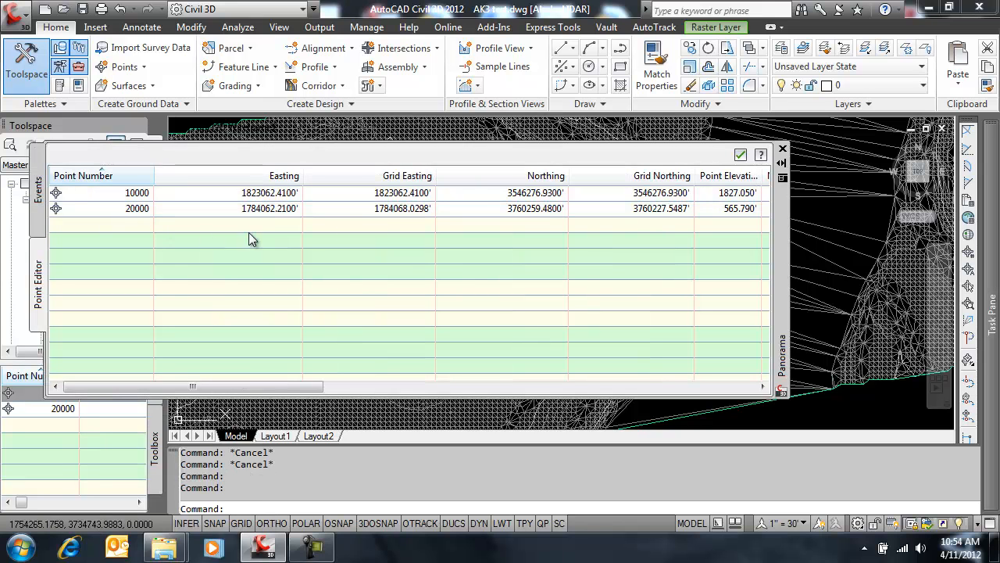
{"action": "left_click", "coordinate": [288, 210]}
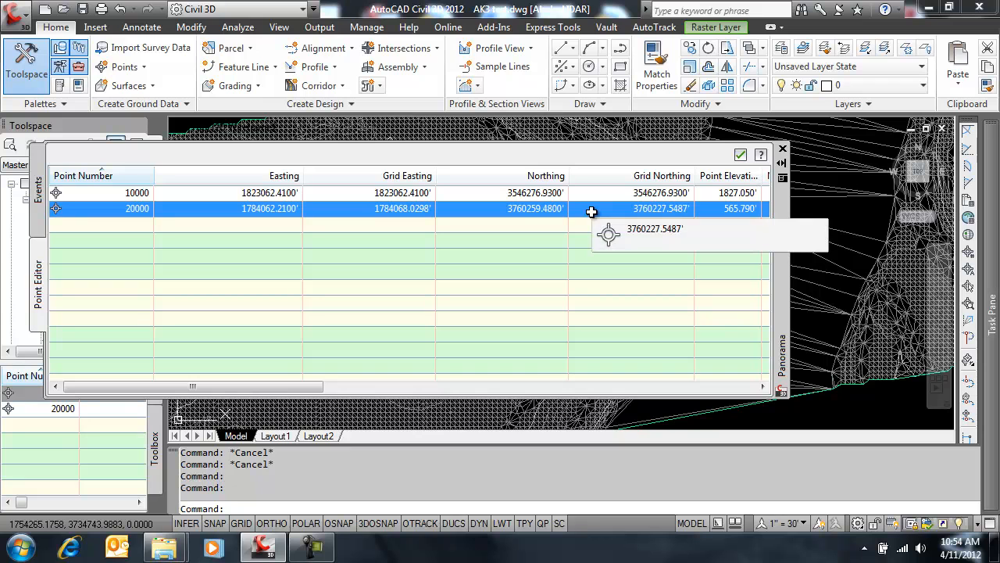
{"action": "left_click", "coordinate": [138, 193]}
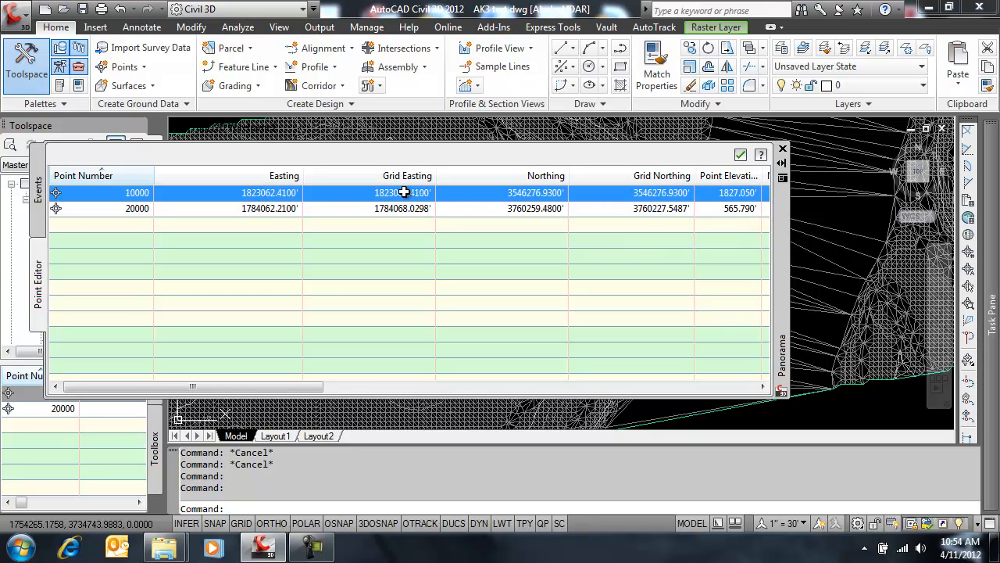
{"action": "left_click", "coordinate": [741, 155]}
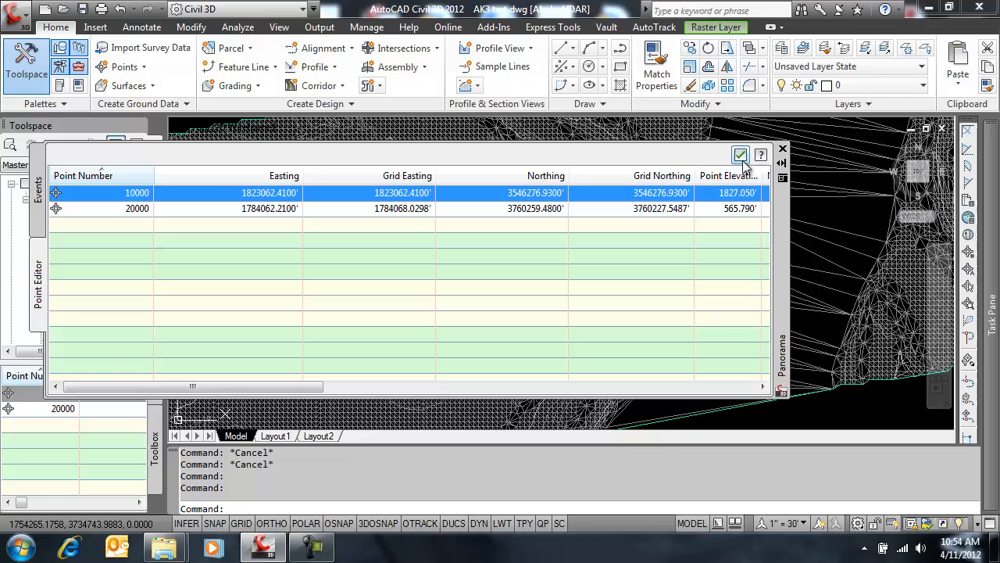
{"action": "mouse_move", "coordinate": [741, 155]}
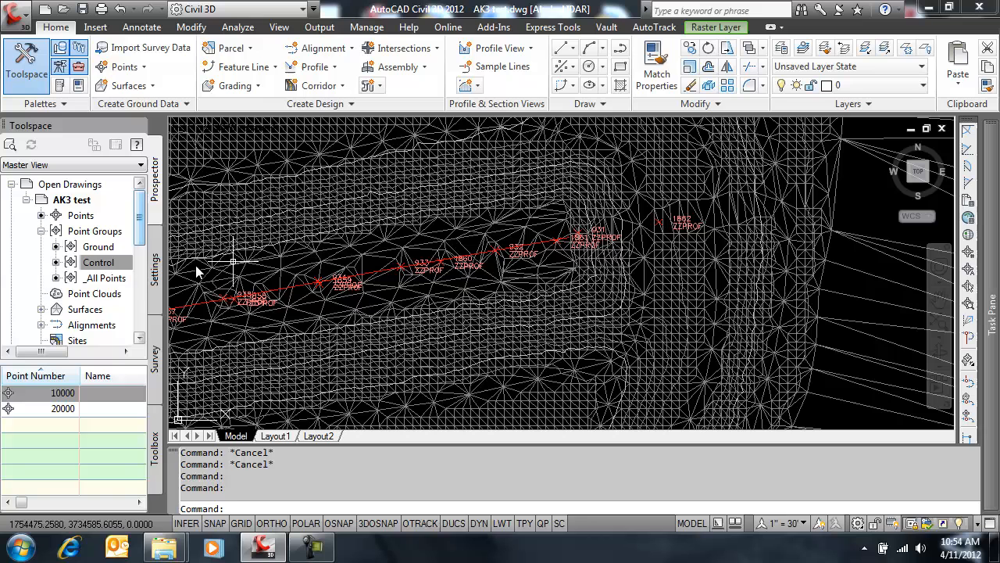
{"action": "right_click", "coordinate": [98, 263]}
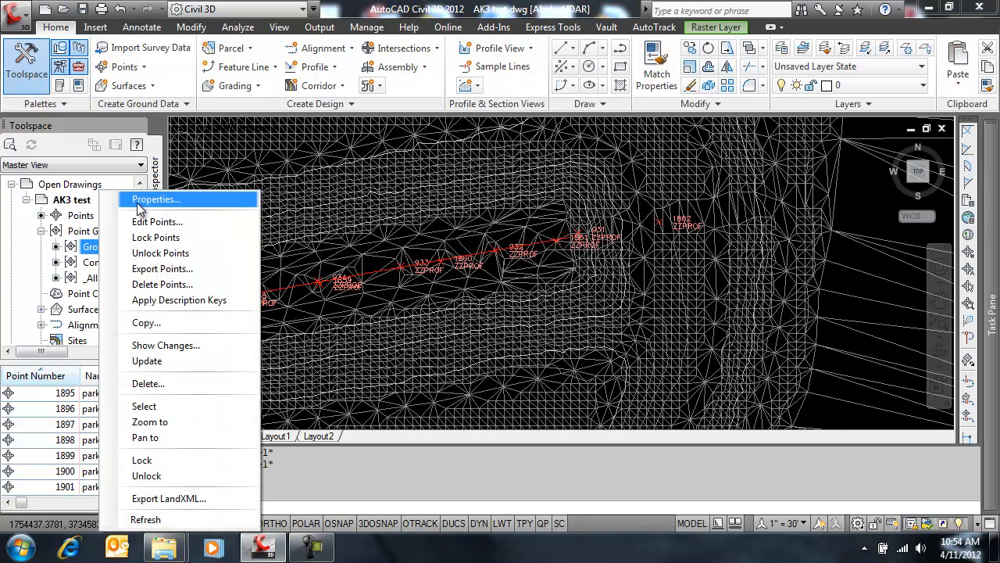
{"action": "left_click", "coordinate": [155, 200]}
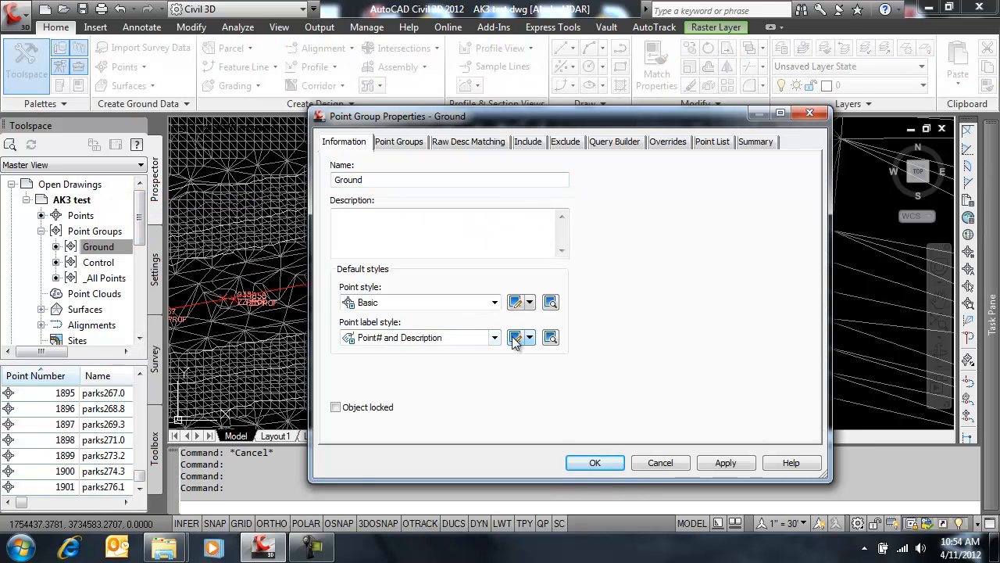
{"action": "left_click", "coordinate": [494, 338]}
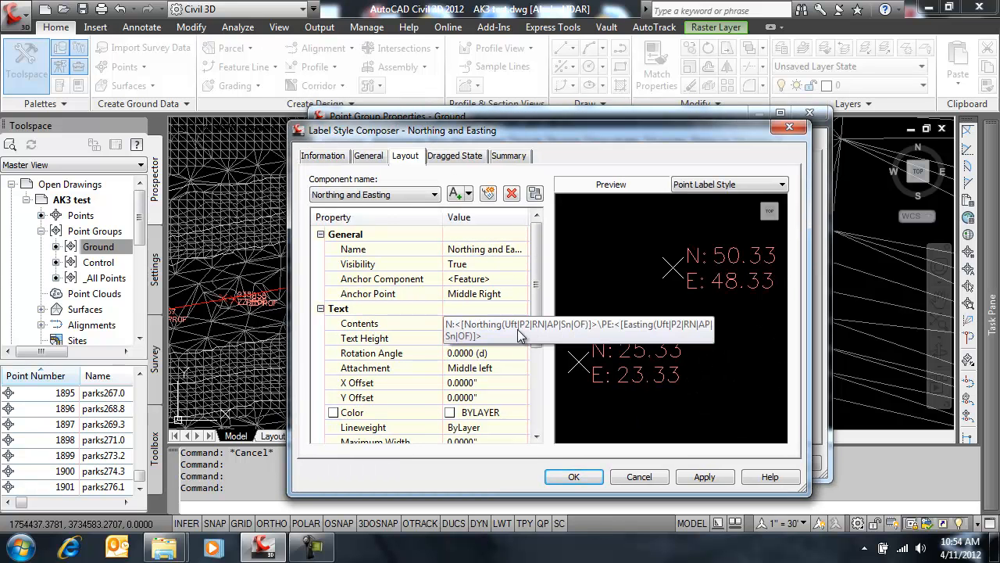
{"action": "left_click", "coordinate": [508, 322]}
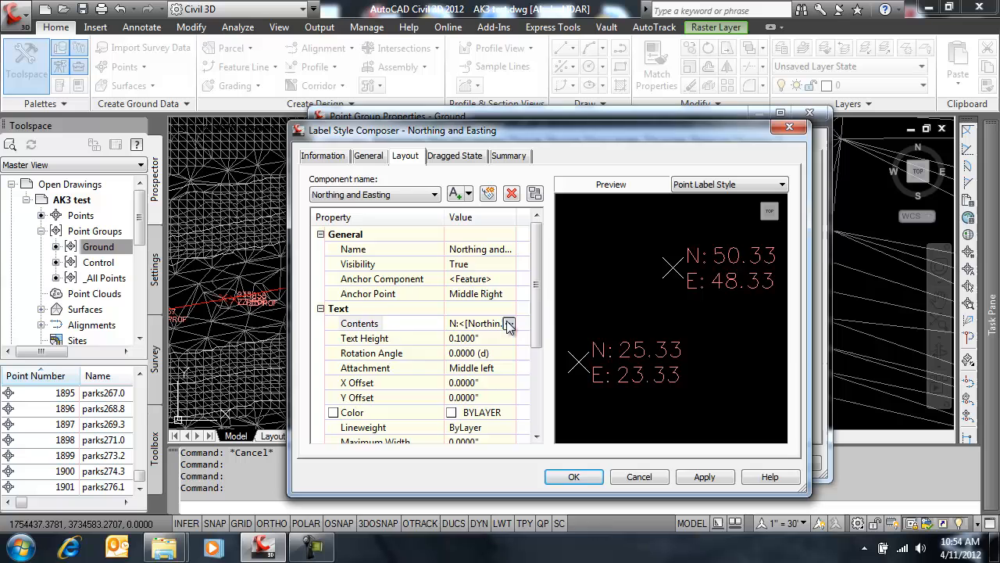
{"action": "left_click", "coordinate": [509, 322]}
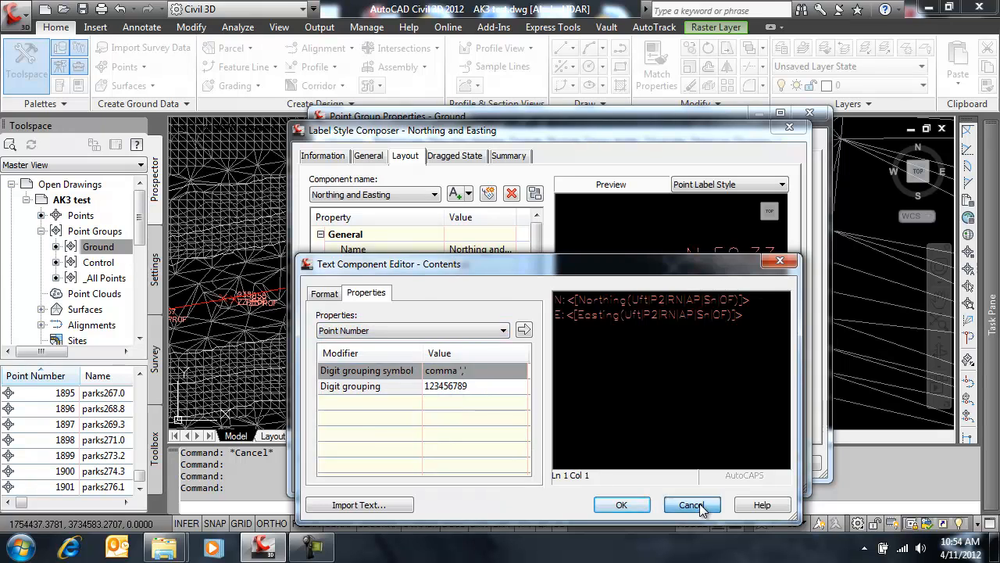
{"action": "left_click", "coordinate": [691, 503]}
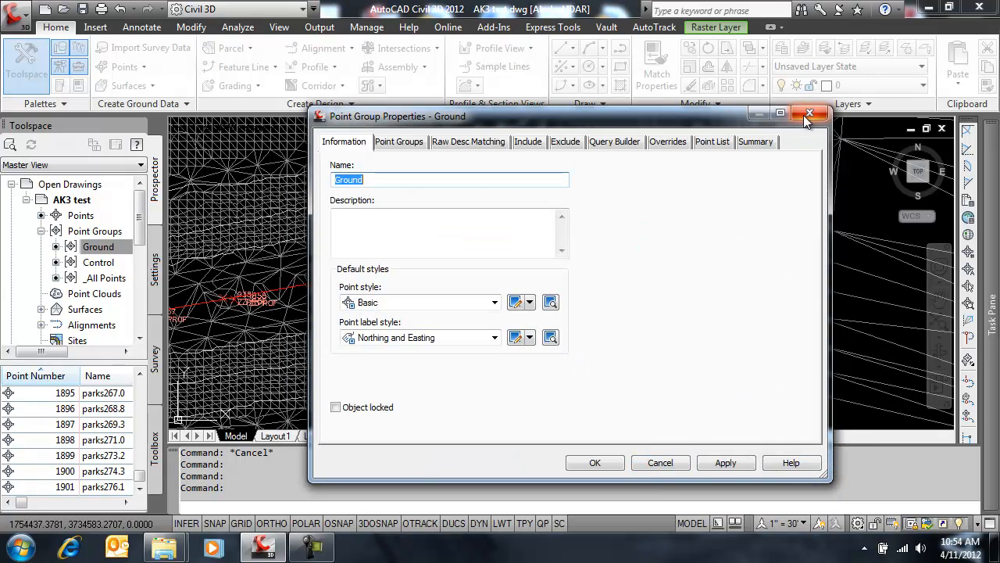
{"action": "left_click", "coordinate": [809, 116]}
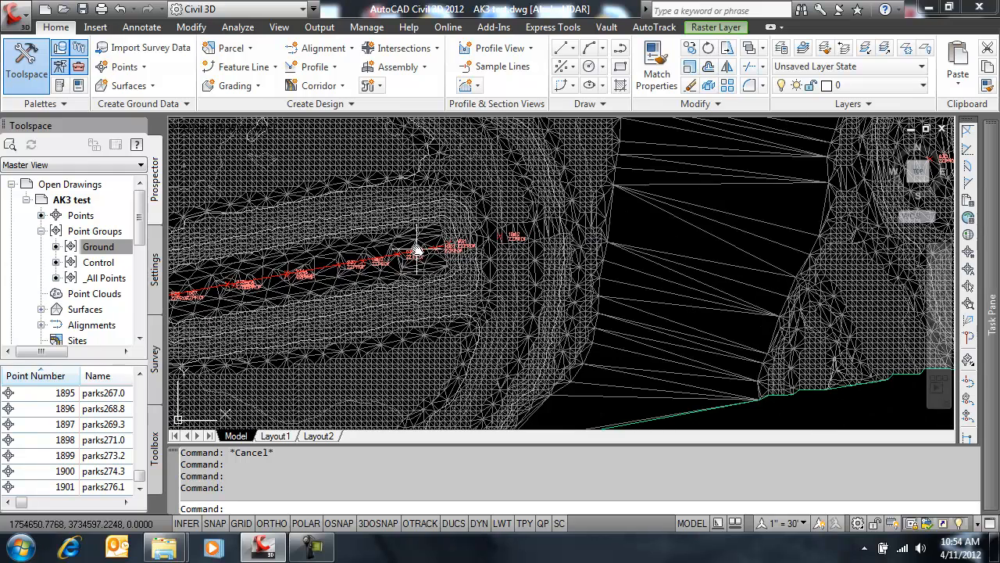
{"action": "mouse_move", "coordinate": [468, 247]}
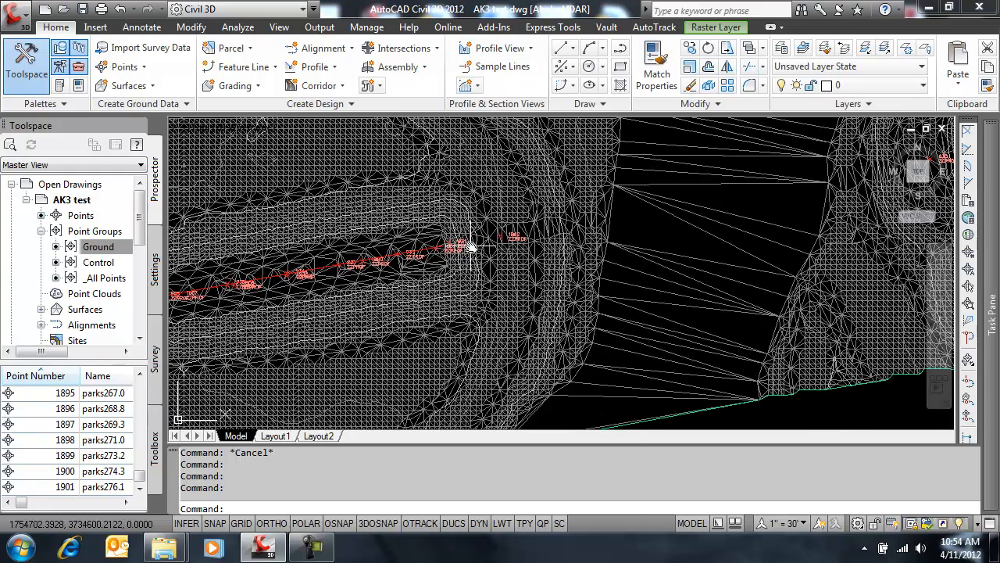
{"action": "mouse_move", "coordinate": [606, 248]}
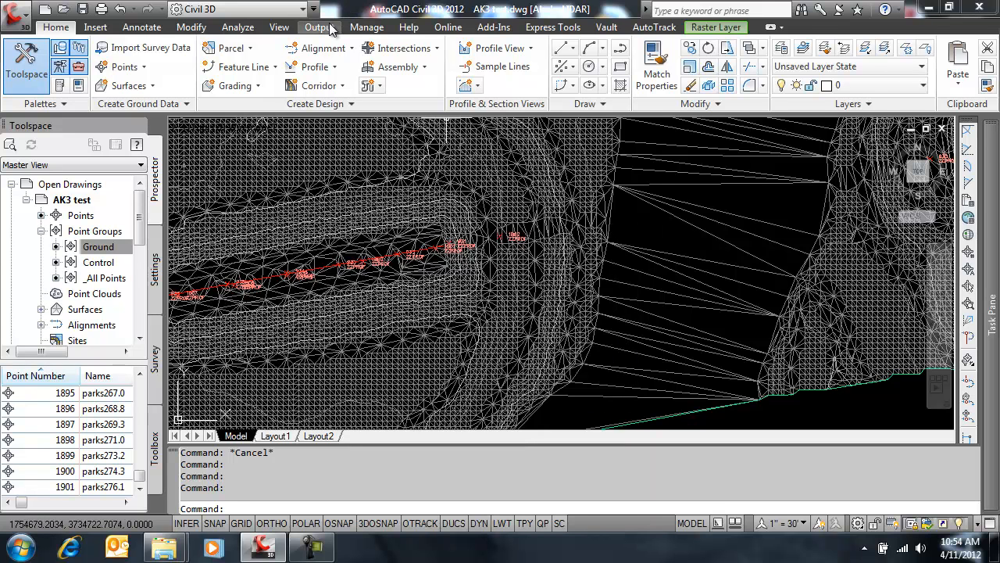
Step: Start Export Points from the Output commands and bring up the point file formats list
{"action": "left_click", "coordinate": [319, 26]}
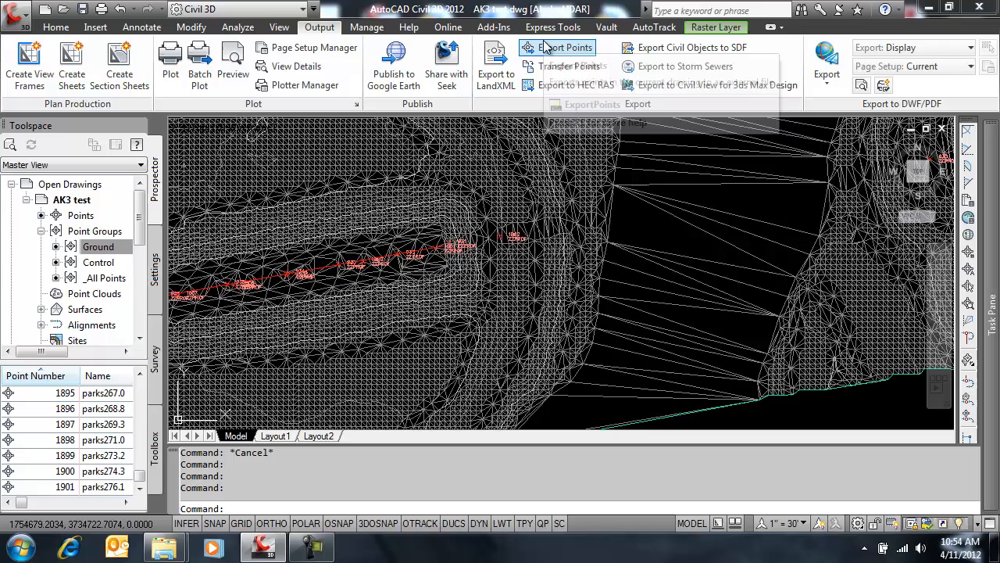
{"action": "left_click", "coordinate": [565, 47]}
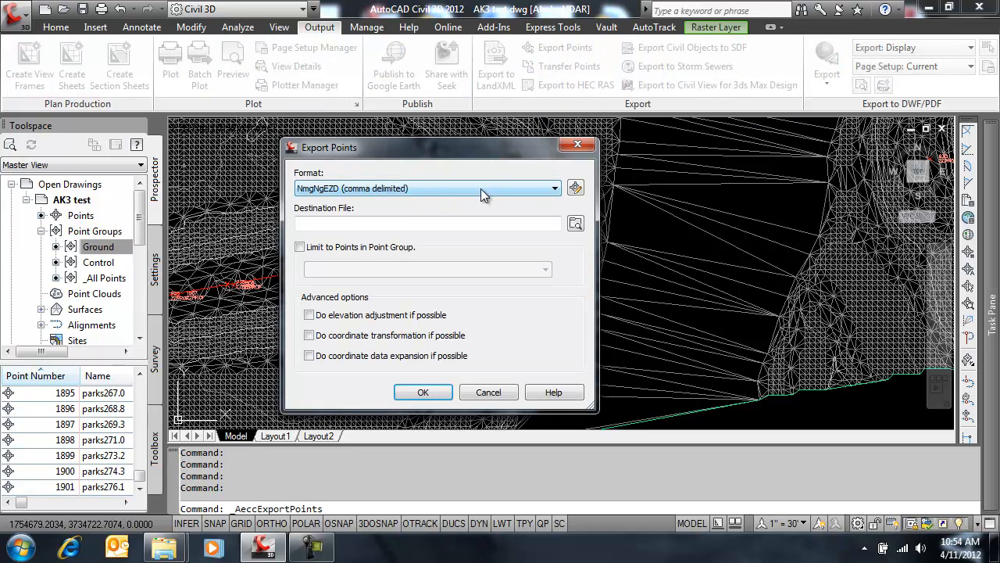
{"action": "left_click", "coordinate": [576, 188]}
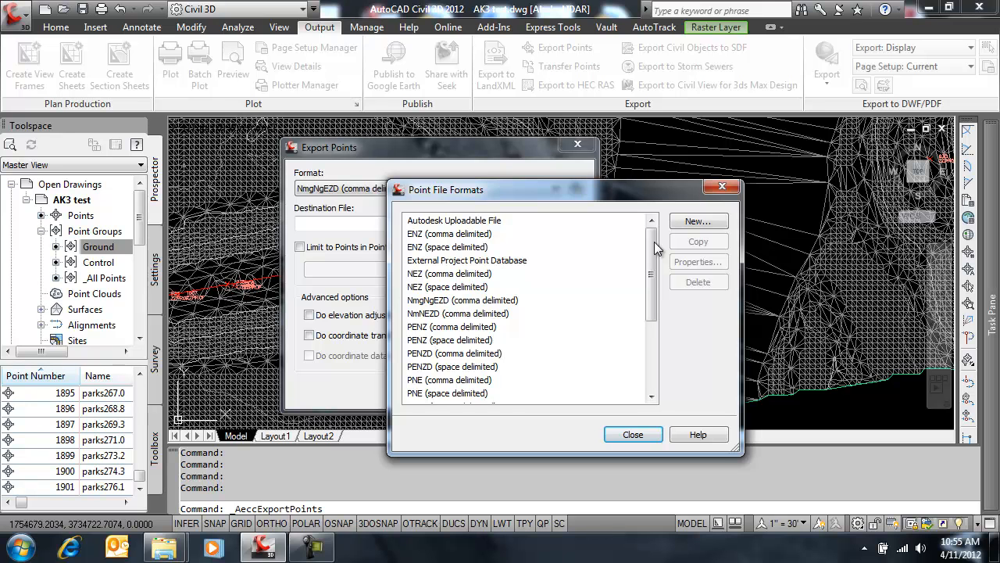
Step: Select the comma-delimited grid format, confirm its Grid Northing column, and close the formats list
{"action": "left_click", "coordinate": [463, 301]}
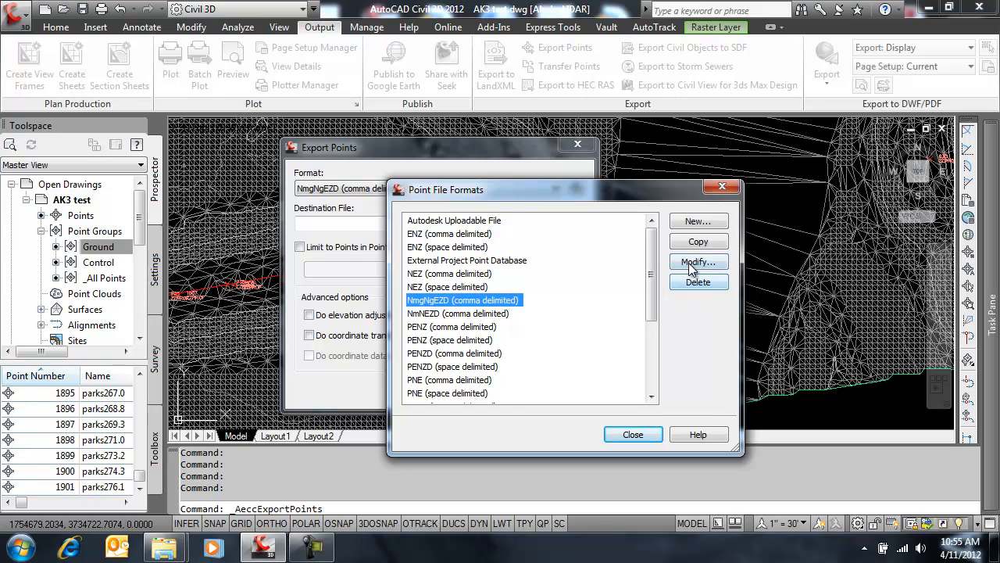
{"action": "left_click", "coordinate": [698, 261]}
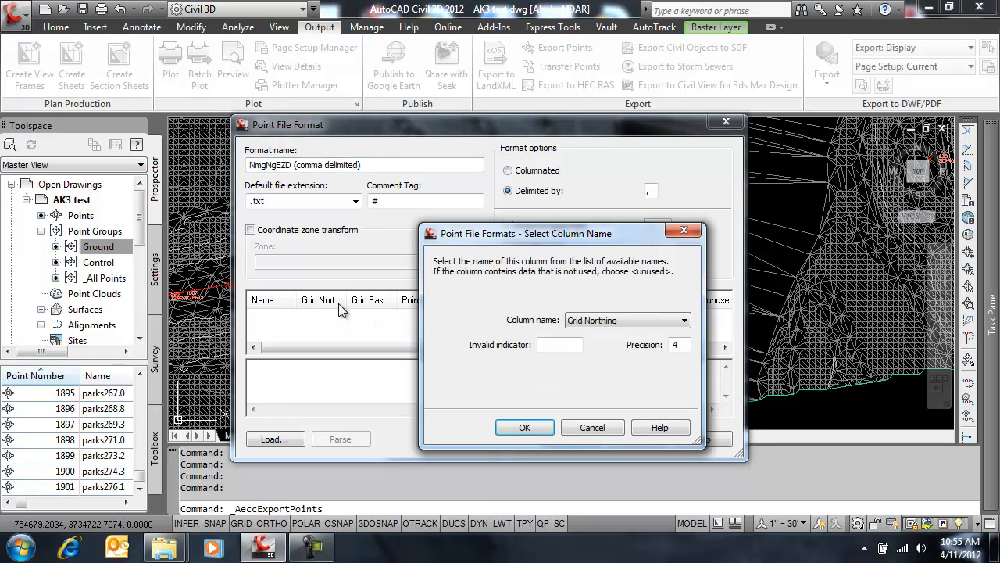
{"action": "left_click", "coordinate": [685, 321]}
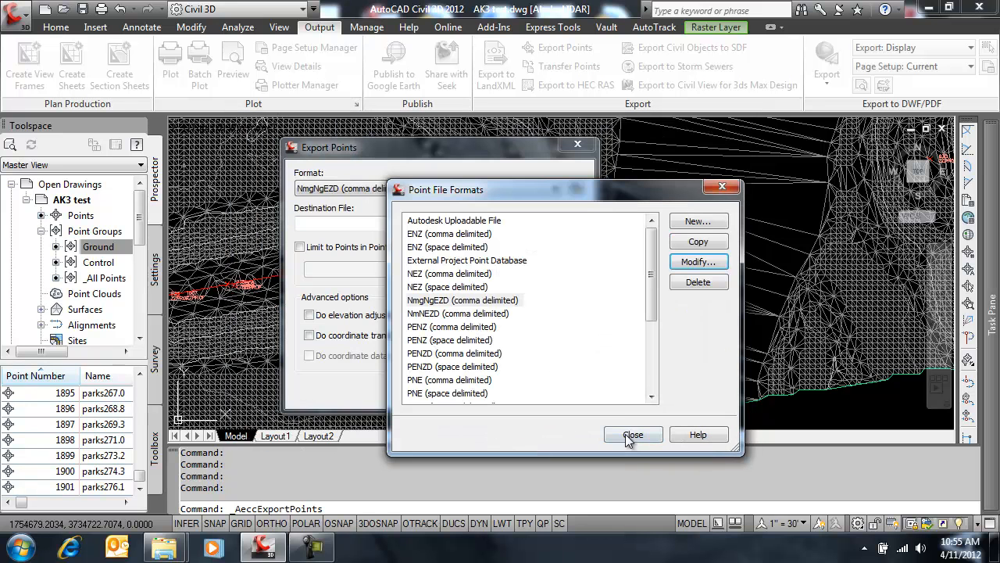
{"action": "left_click", "coordinate": [633, 434]}
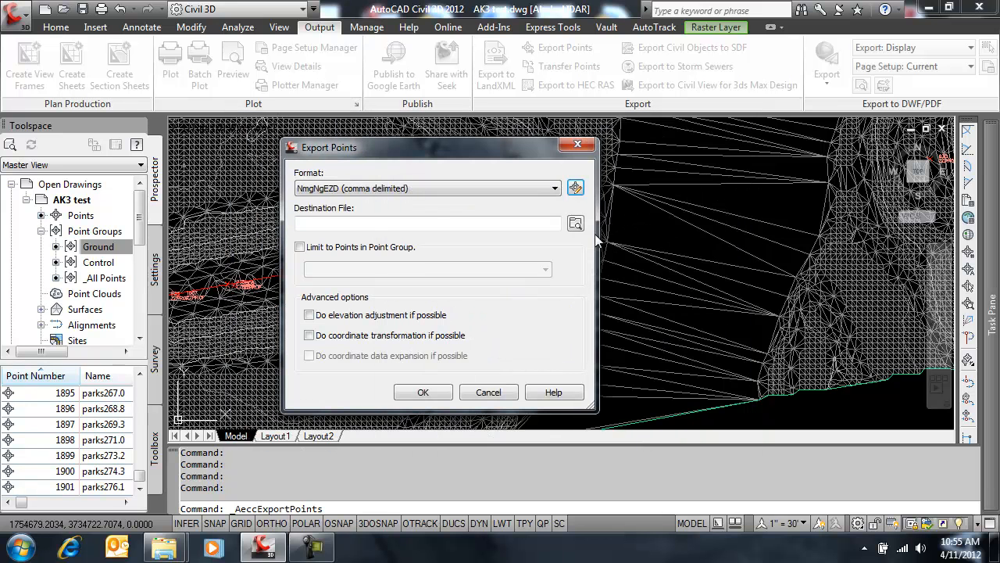
Step: Export only the Control point group to Alan4.csv on the desktop, overwriting the existing file
{"action": "left_click", "coordinate": [575, 223]}
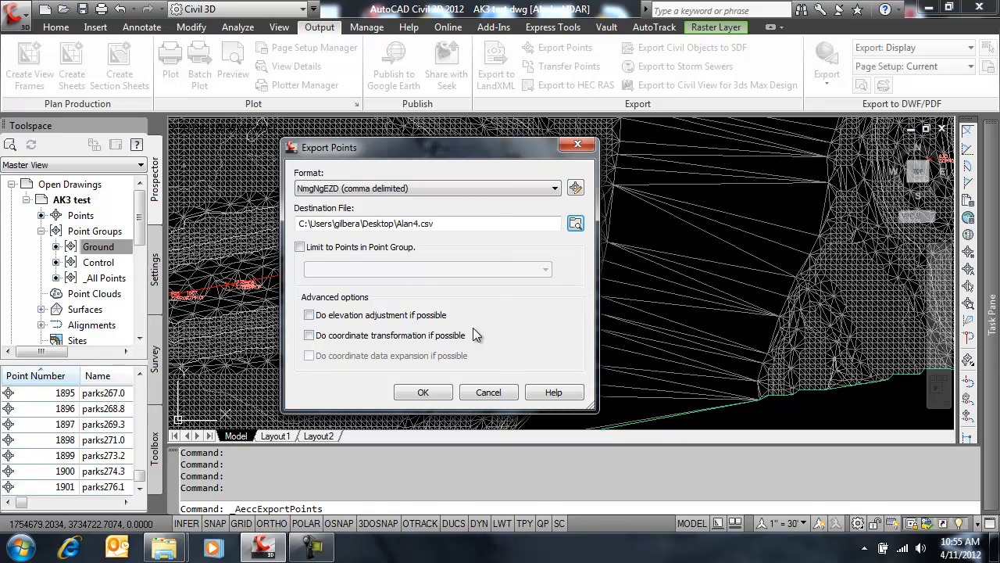
{"action": "left_click", "coordinate": [301, 247]}
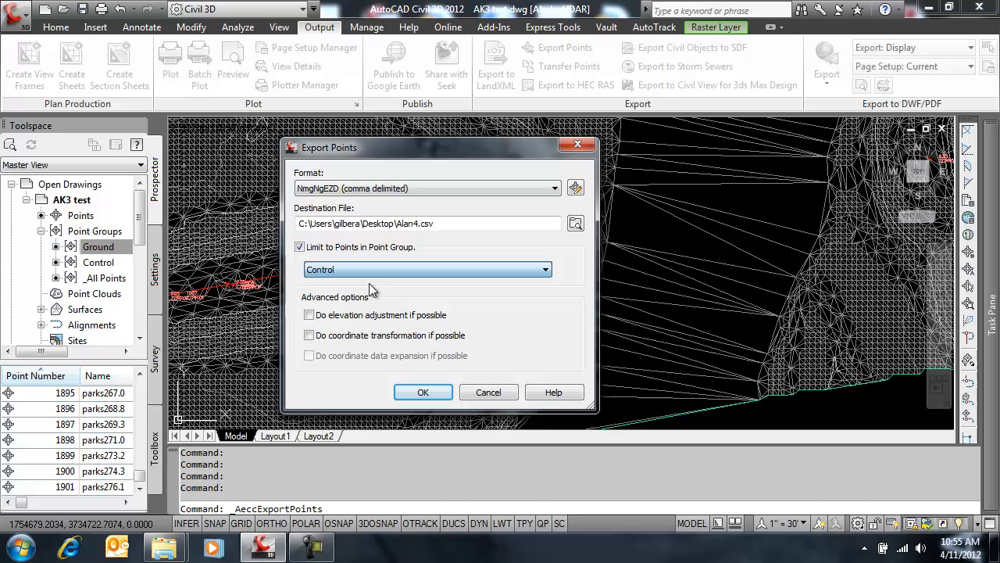
{"action": "left_click", "coordinate": [422, 391]}
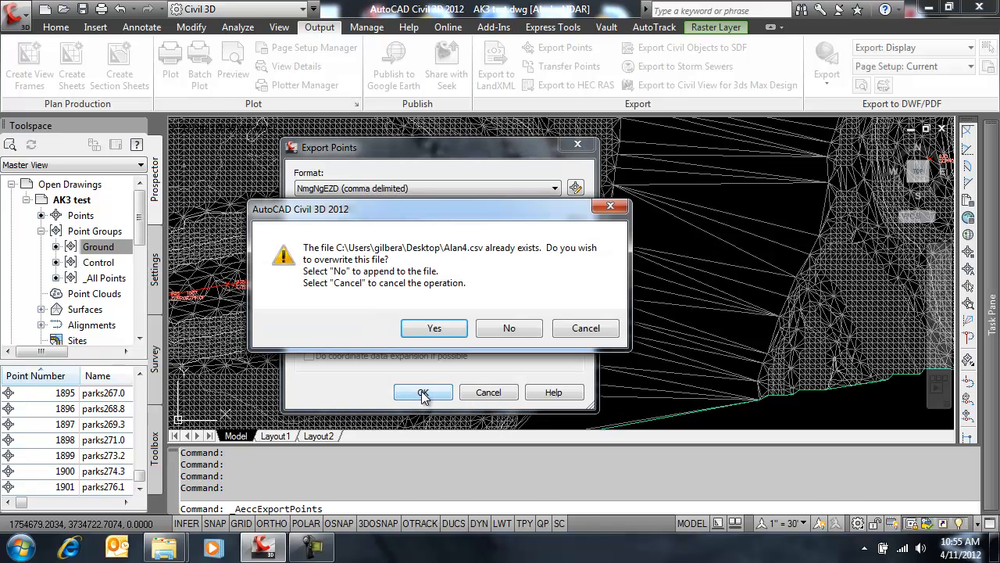
{"action": "left_click", "coordinate": [434, 328]}
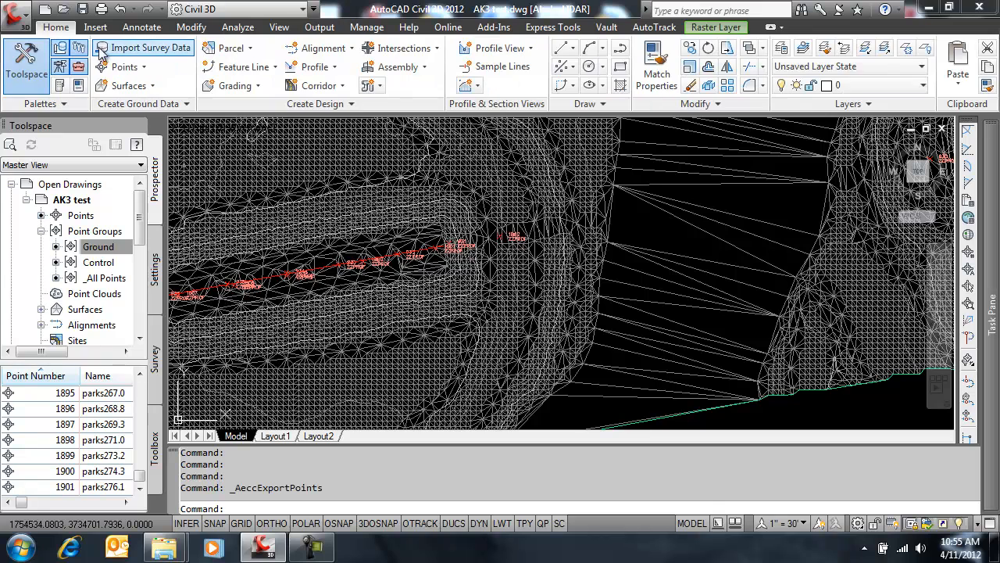
Step: Start Import Points and pick the exported Alan4.csv as the source file
{"action": "left_click", "coordinate": [122, 66]}
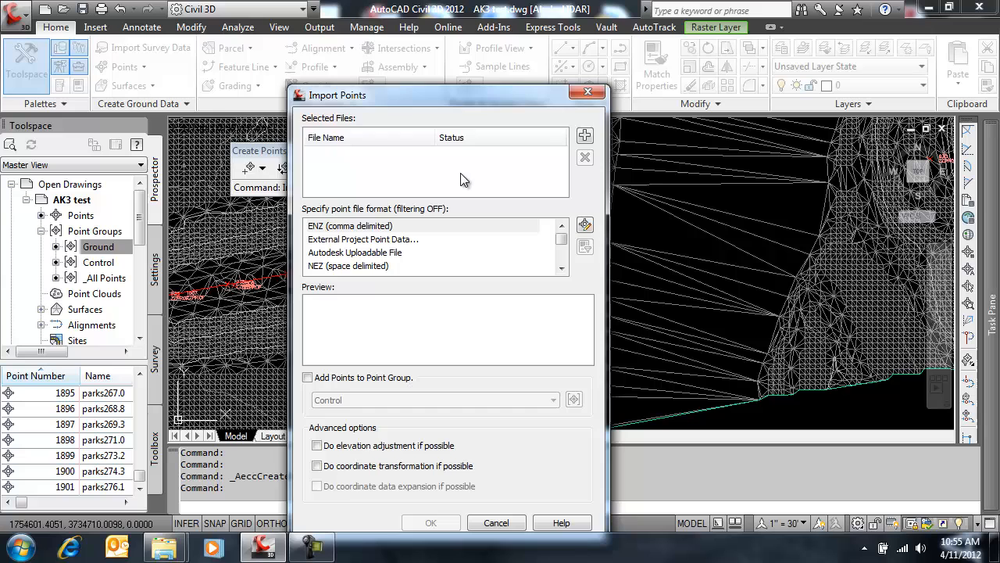
{"action": "left_click", "coordinate": [585, 134]}
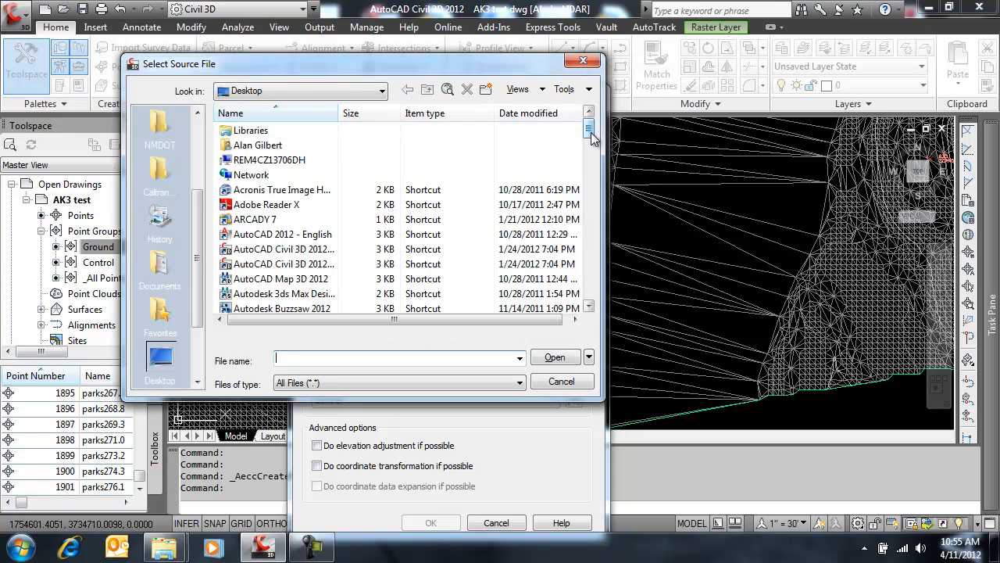
{"action": "scroll", "scroll_direction": "down", "scroll_amount": 3}
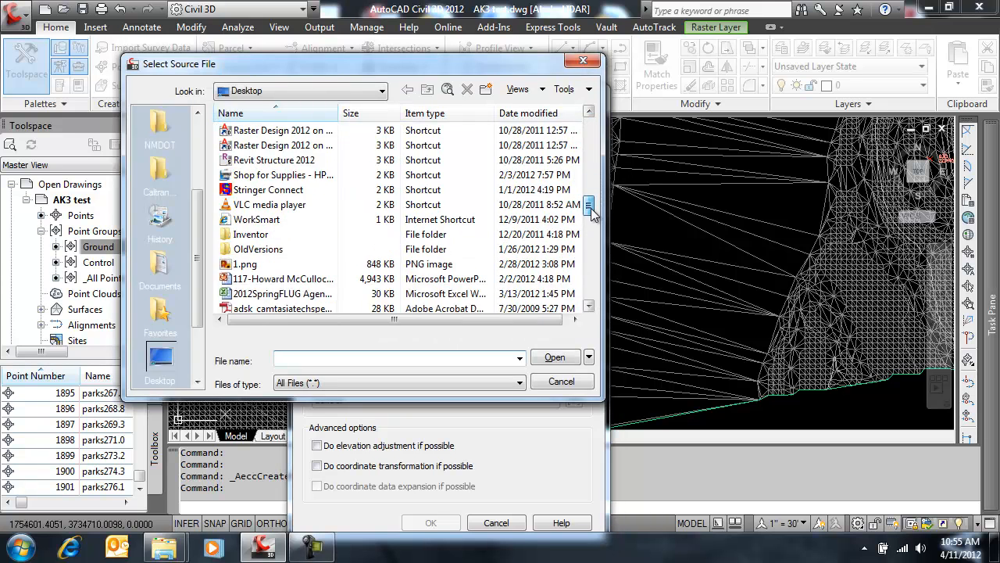
{"action": "left_click", "coordinate": [563, 382]}
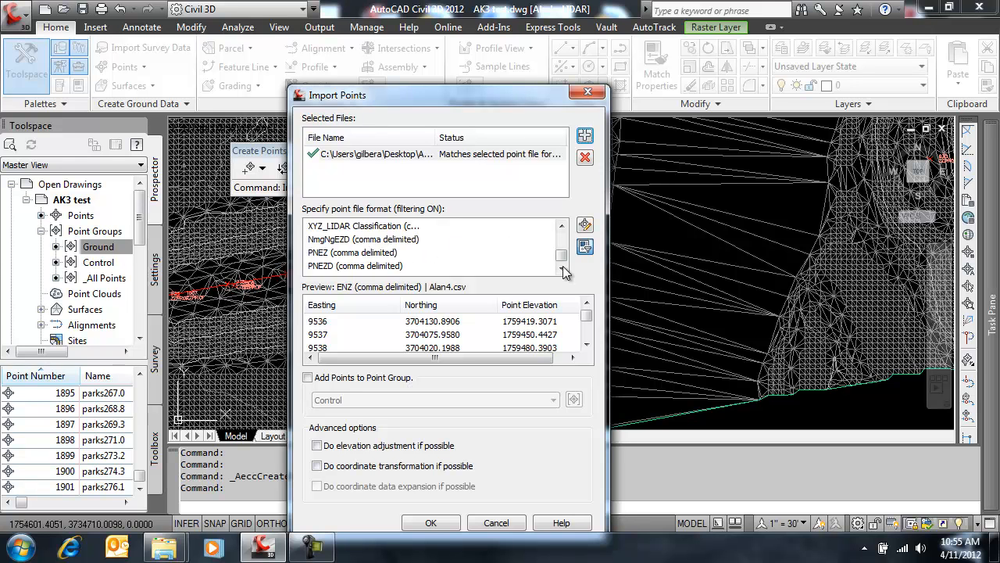
{"action": "mouse_move", "coordinate": [569, 236]}
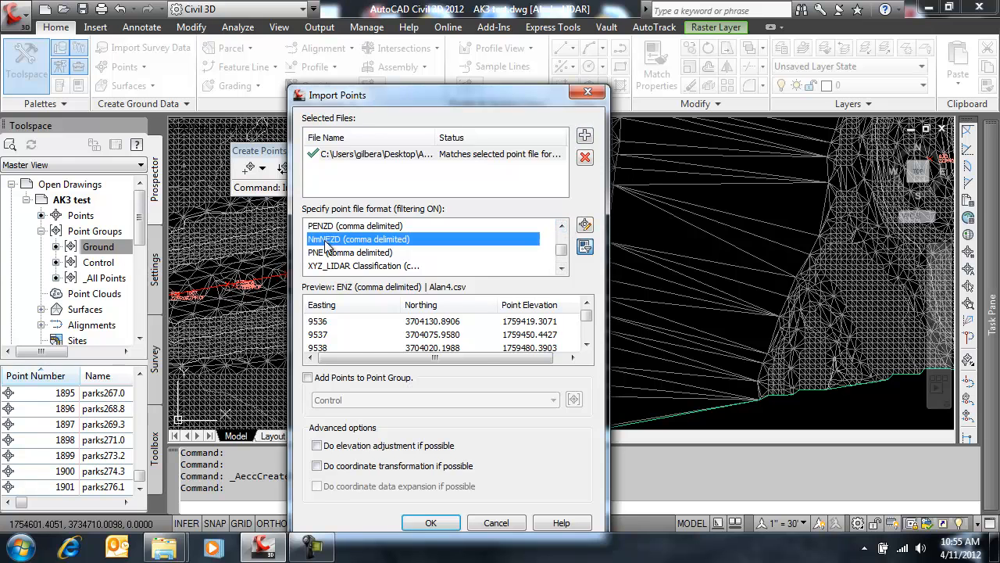
Step: Read the file with the custom grid format into a new point group named Grid
{"action": "left_click", "coordinate": [358, 239]}
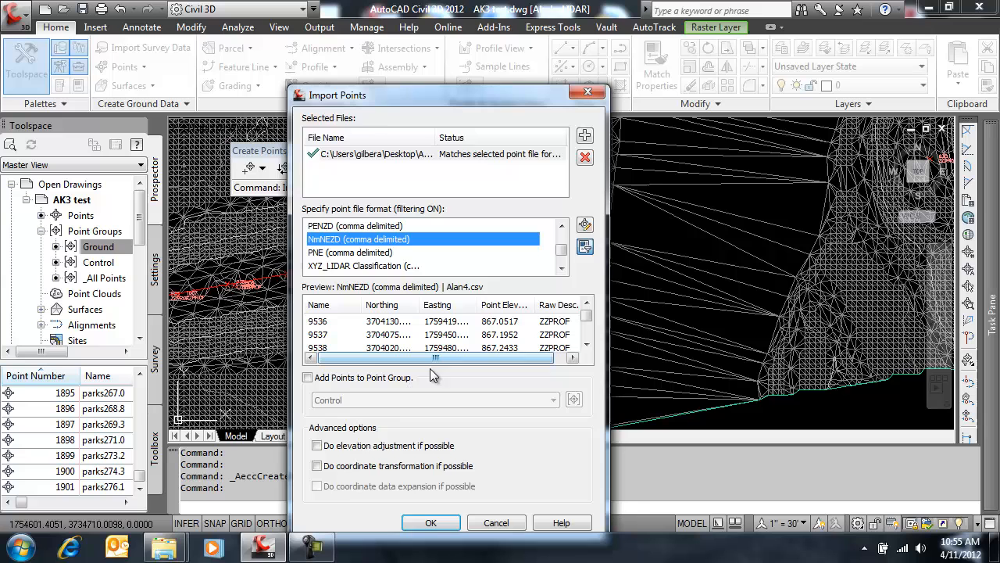
{"action": "left_click", "coordinate": [306, 377]}
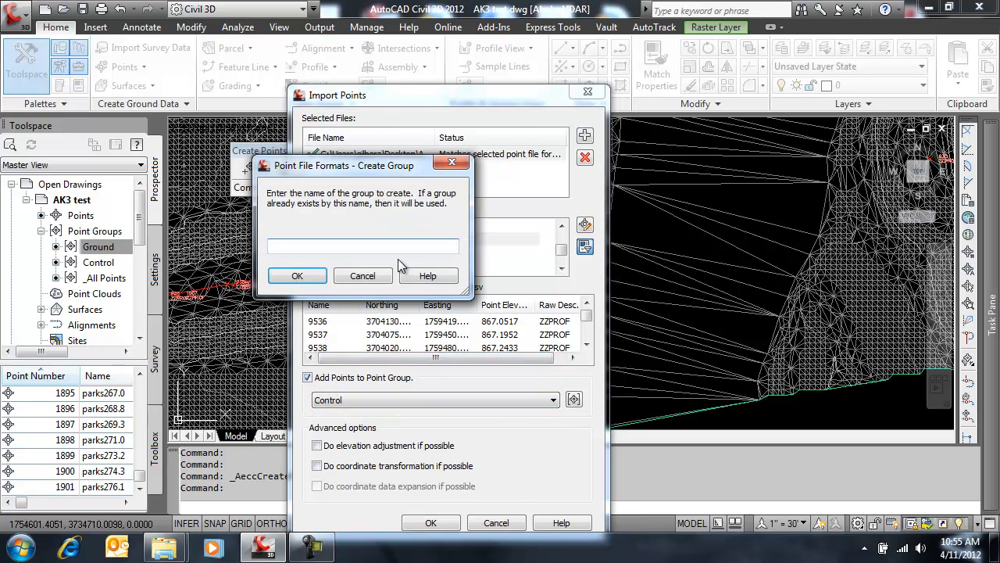
{"action": "type", "text": "Grid"}
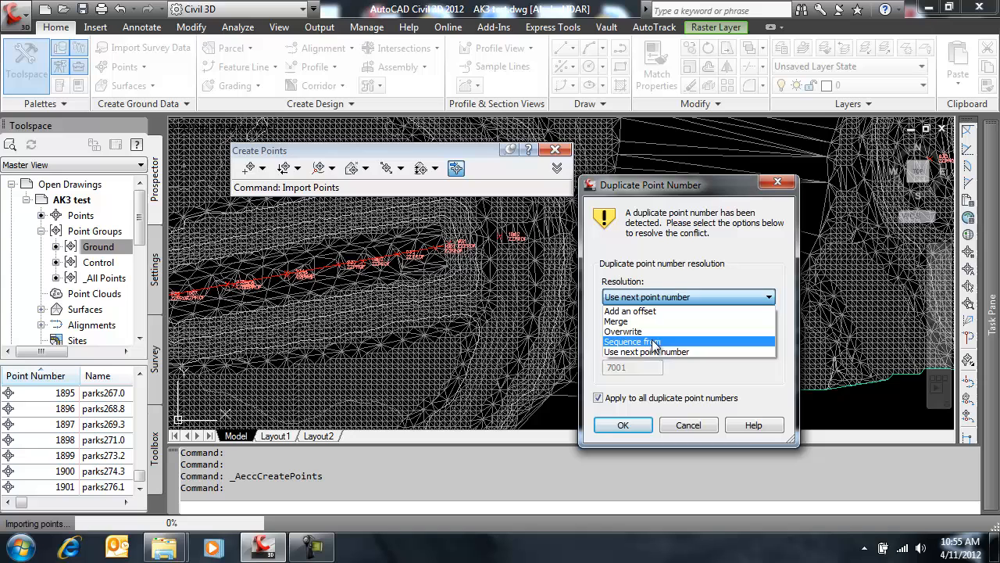
Step: Sequence duplicate point numbers from 9000, finish the import, and close the Create Points toolbar
{"action": "left_click", "coordinate": [632, 341]}
{"action": "type", "text": "9000"}
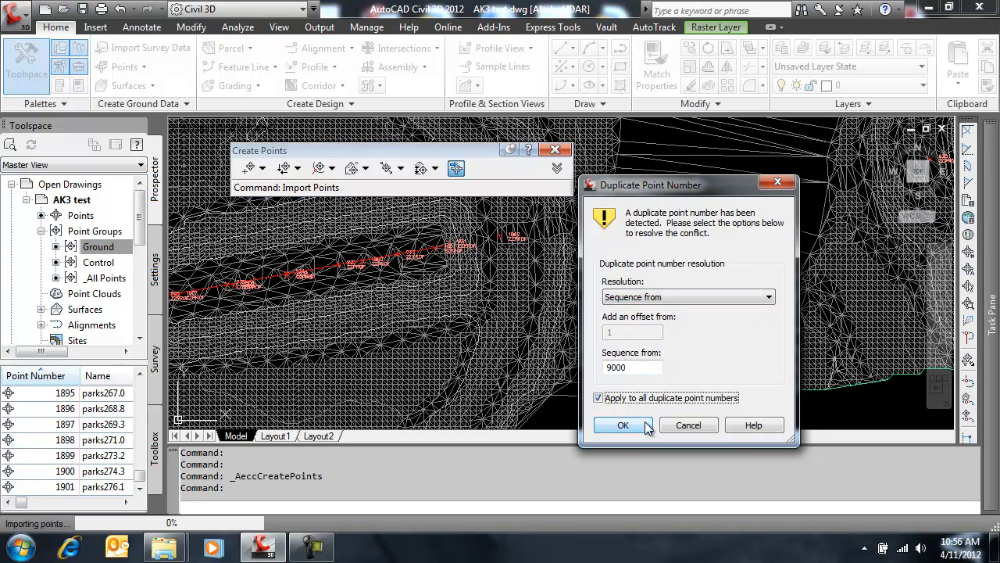
{"action": "left_click", "coordinate": [622, 425]}
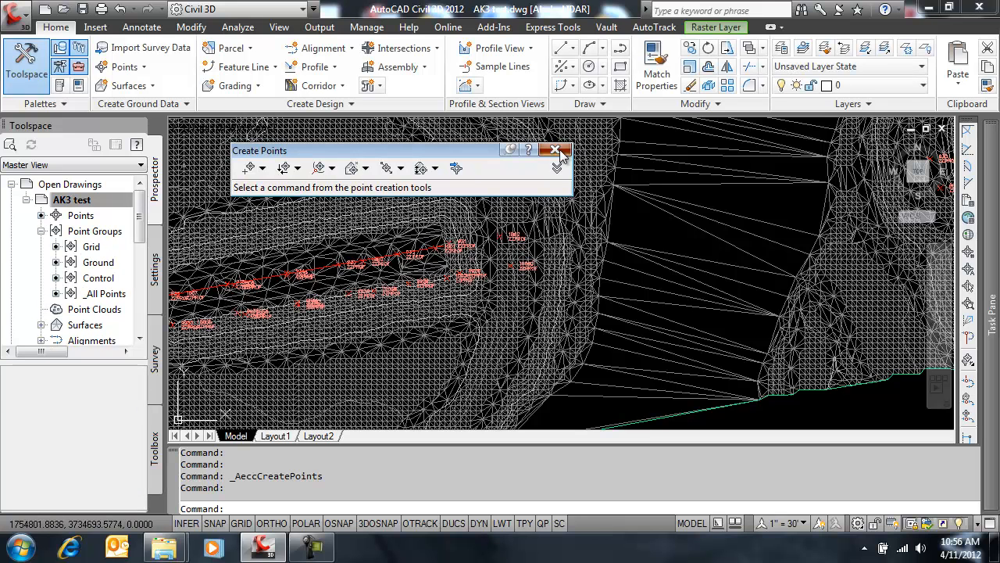
{"action": "mouse_move", "coordinate": [557, 150]}
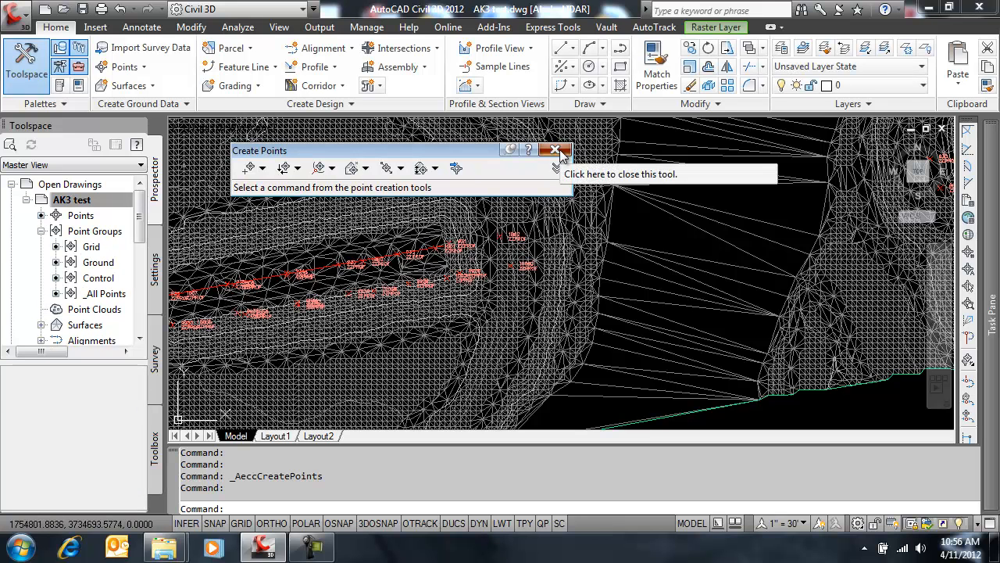
{"action": "left_click", "coordinate": [554, 150]}
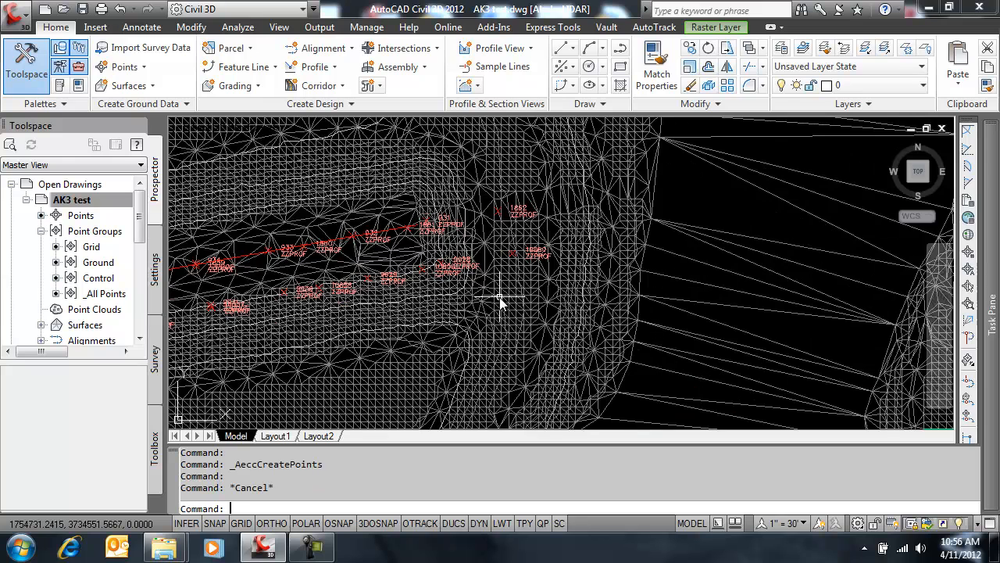
{"action": "mouse_move", "coordinate": [544, 284]}
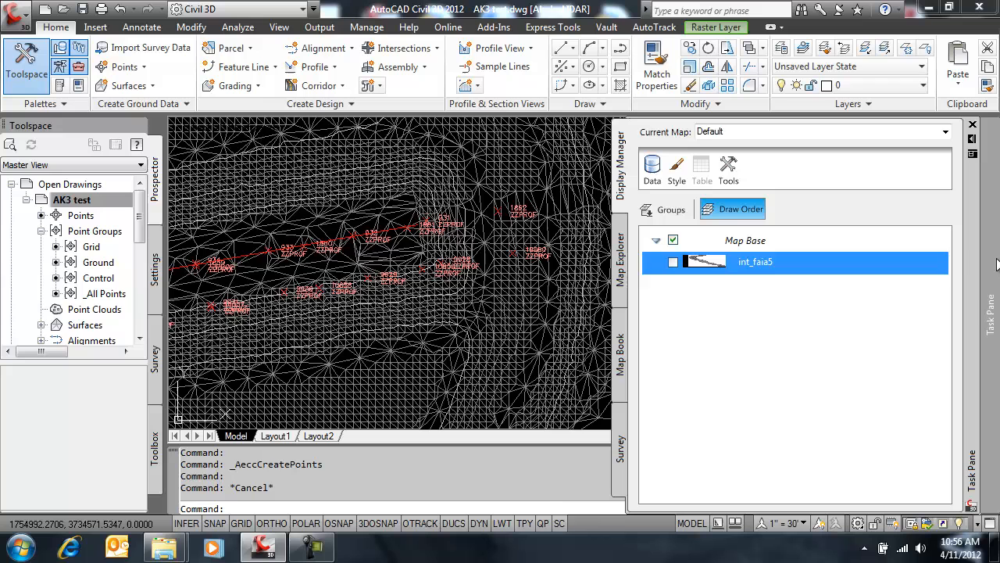
Step: Turn the aerial image layer back on beneath the imported Grid points
{"action": "left_click", "coordinate": [673, 263]}
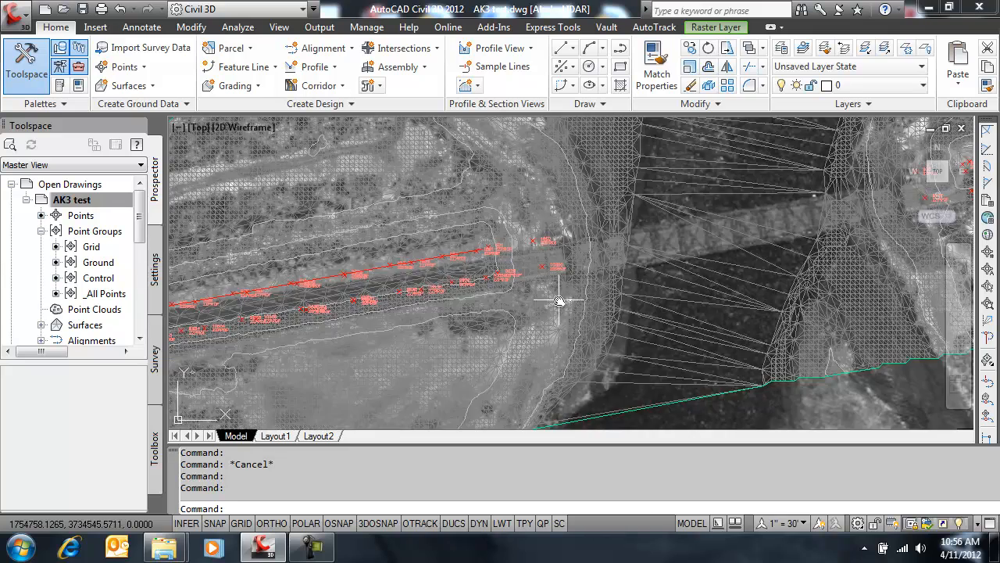
{"action": "mouse_move", "coordinate": [558, 300]}
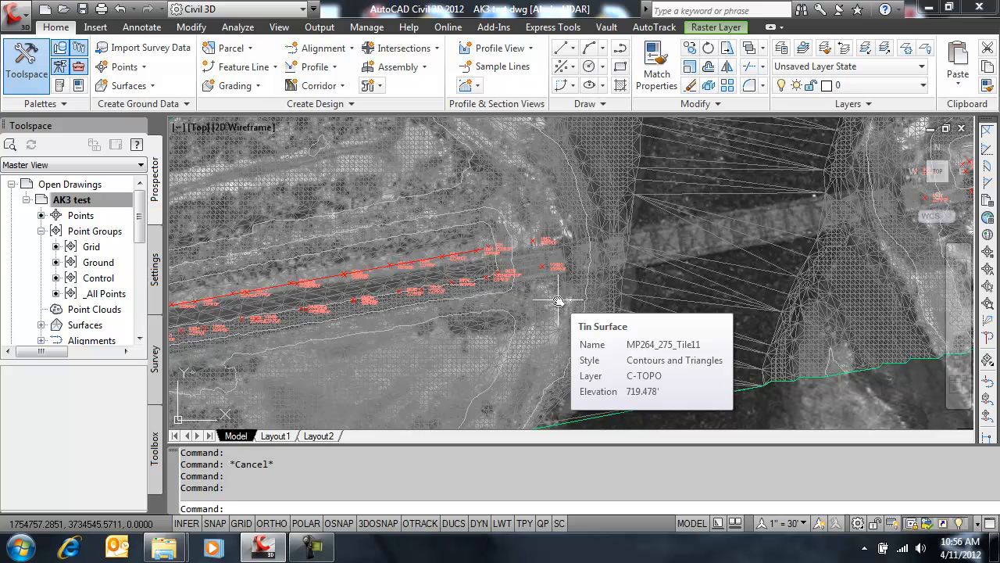
{"action": "mouse_move", "coordinate": [390, 415]}
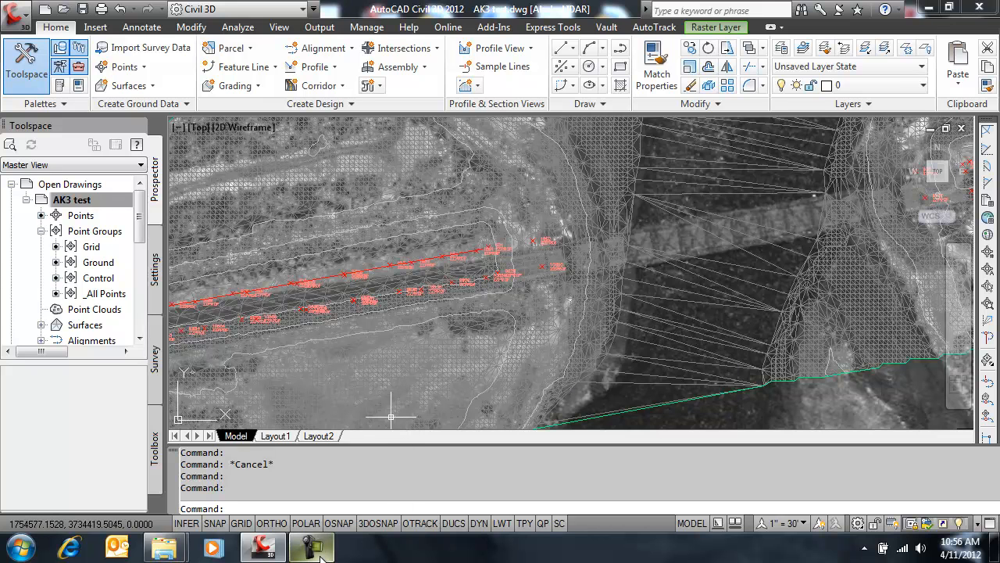